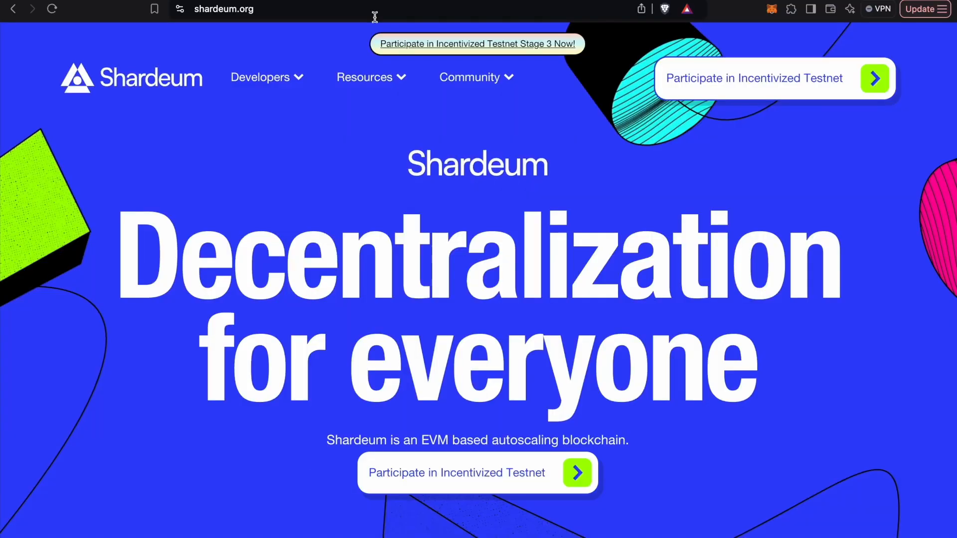
{"action": "mouse_move", "coordinate": [389, 24]}
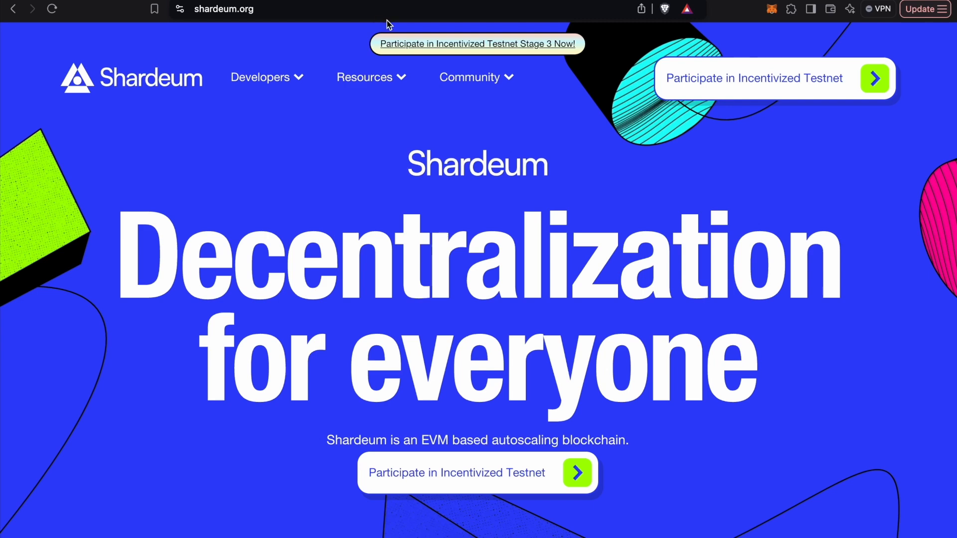
{"action": "mouse_move", "coordinate": [534, 108]}
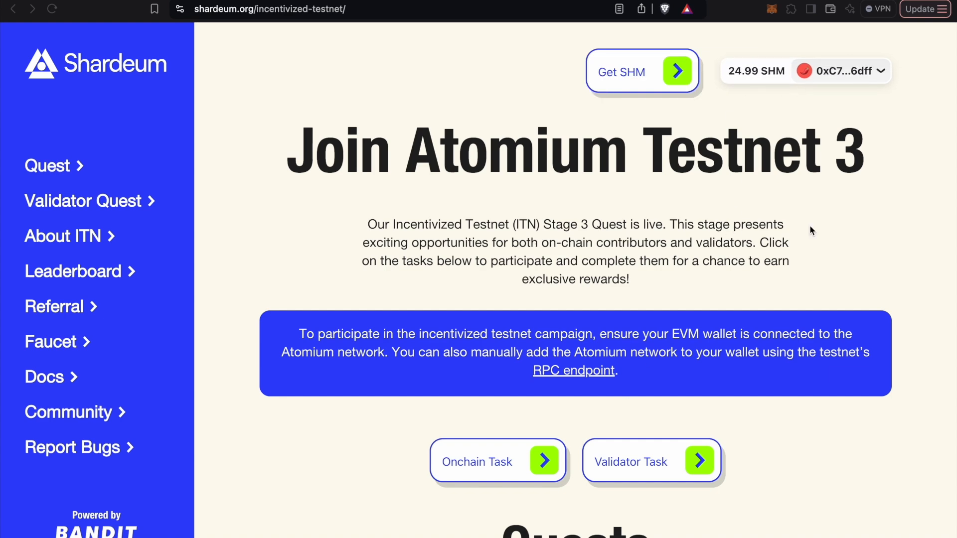
Open the validator quest details and follow the Own Machine link to the node setup docs
{"action": "left_click", "coordinate": [650, 460]}
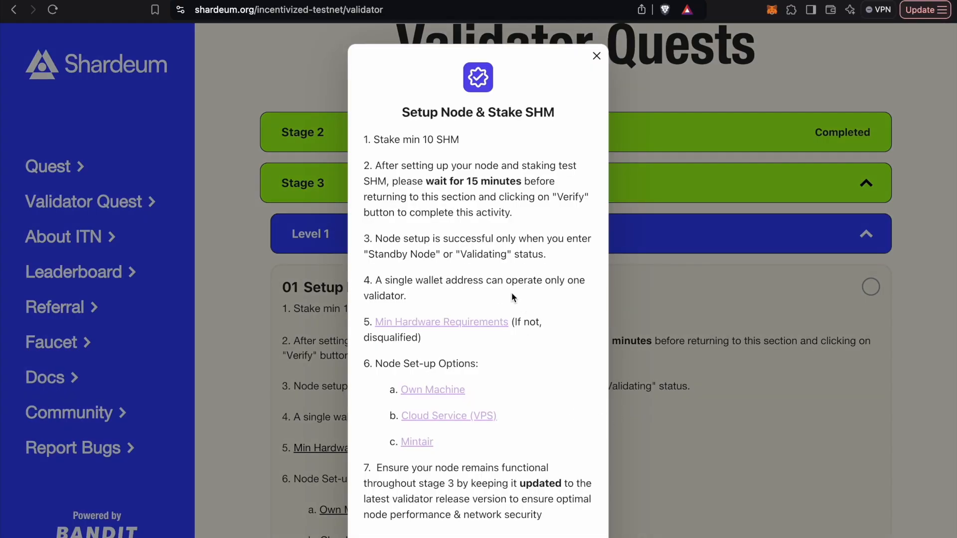
{"action": "double_click", "coordinate": [405, 139]}
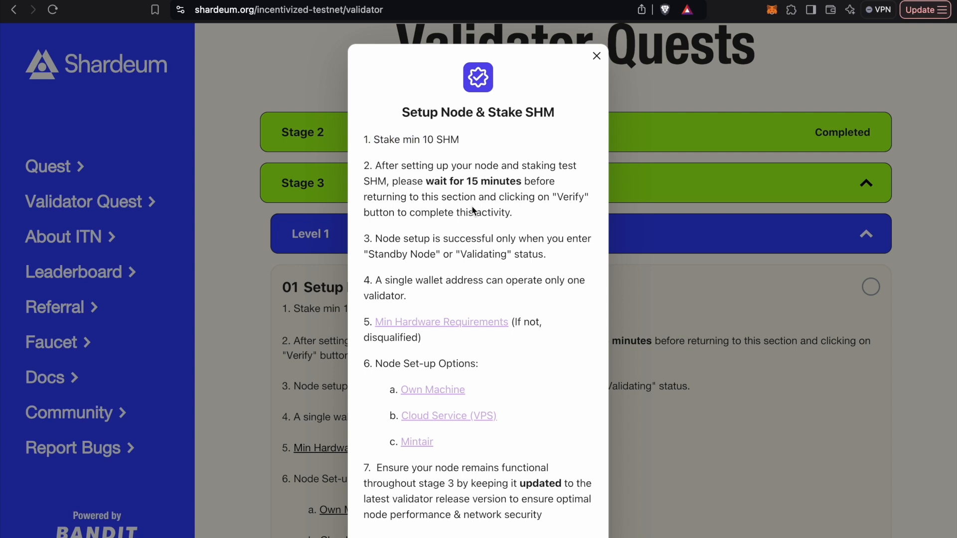
{"action": "scroll", "scroll_direction": "down", "scroll_amount": 3}
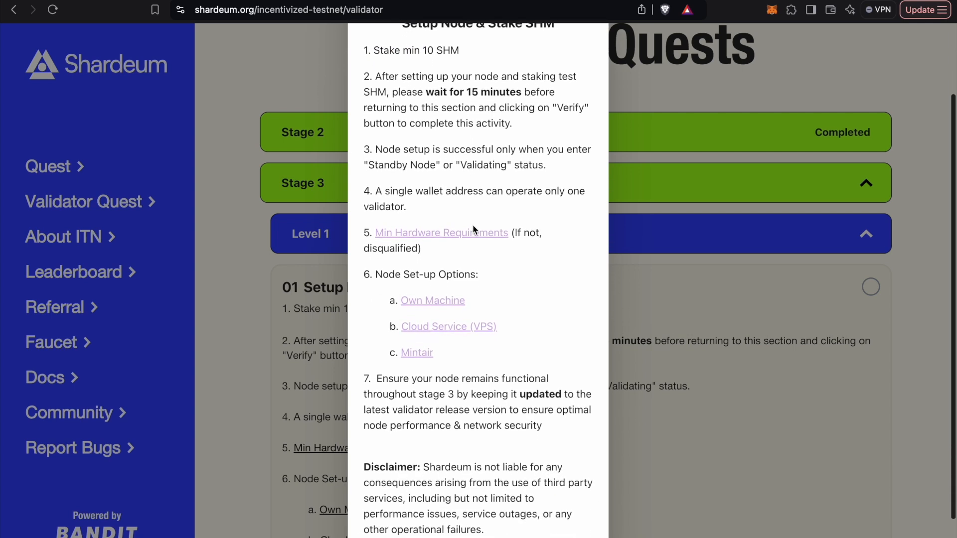
{"action": "mouse_move", "coordinate": [433, 300]}
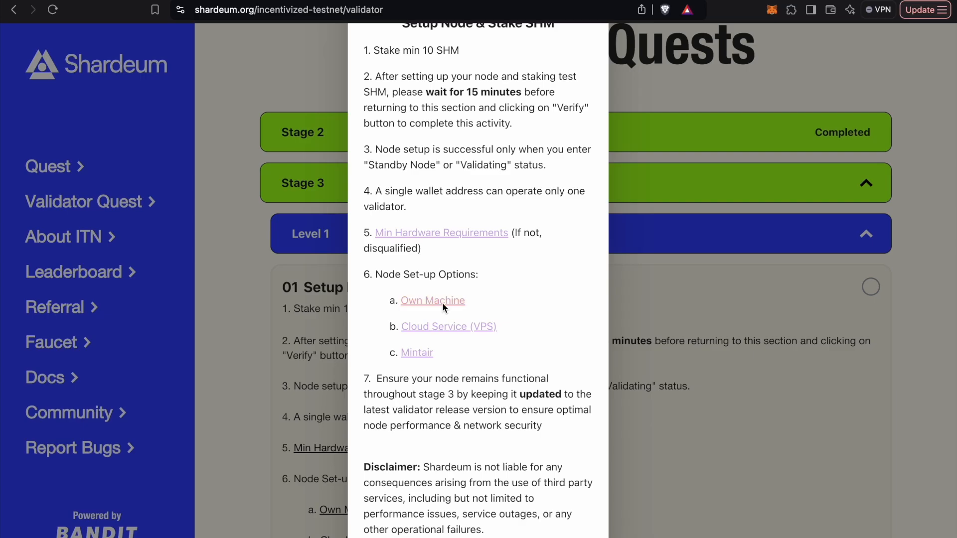
{"action": "left_click", "coordinate": [431, 300]}
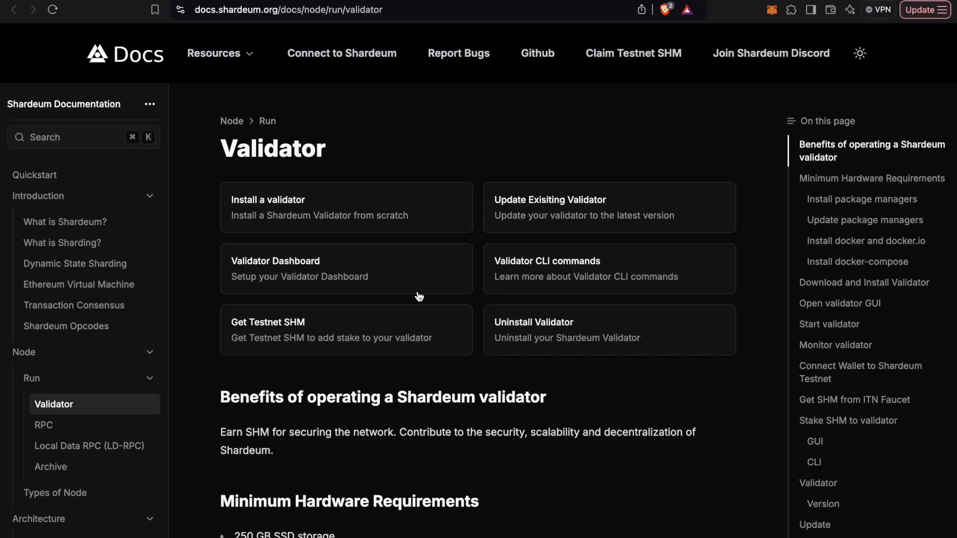
Review the minimum hardware requirements, then switch to the Contabo cloud VPS offers
{"action": "scroll", "scroll_direction": "down", "scroll_amount": 3}
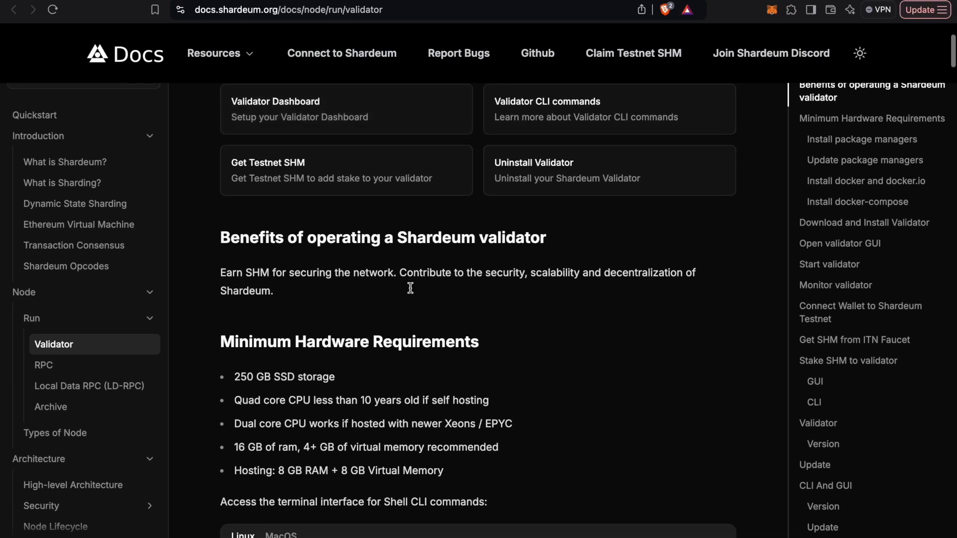
{"action": "scroll", "scroll_direction": "down", "scroll_amount": 3}
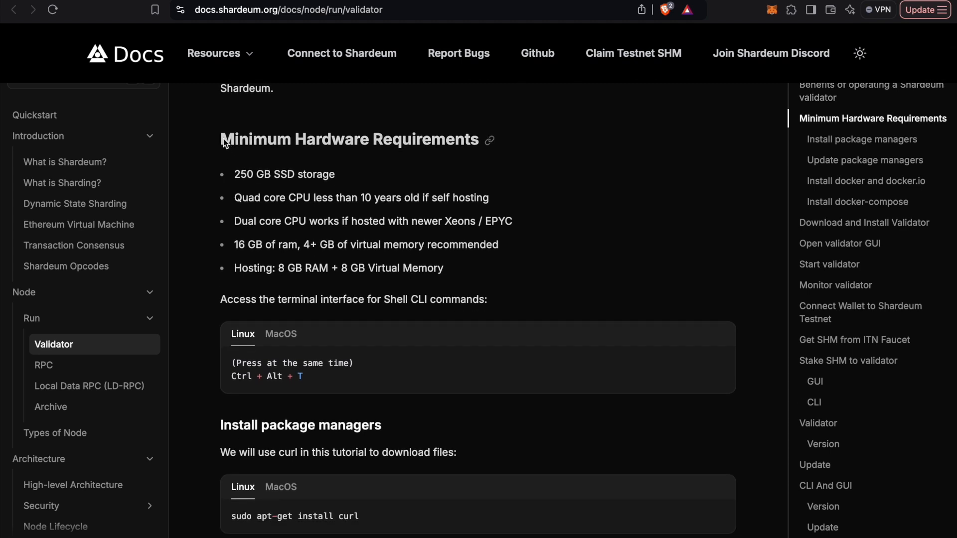
{"action": "mouse_move", "coordinate": [237, 175]}
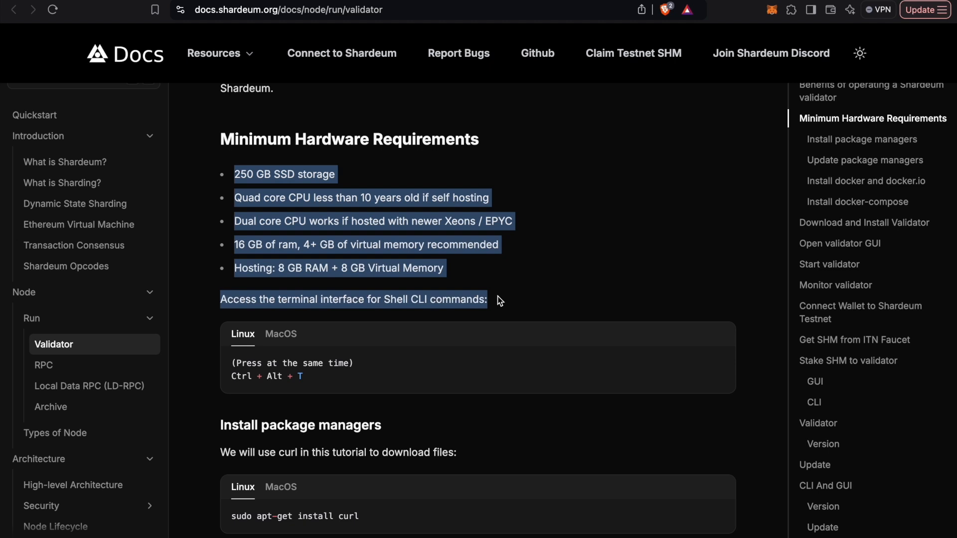
{"action": "left_click", "coordinate": [497, 300]}
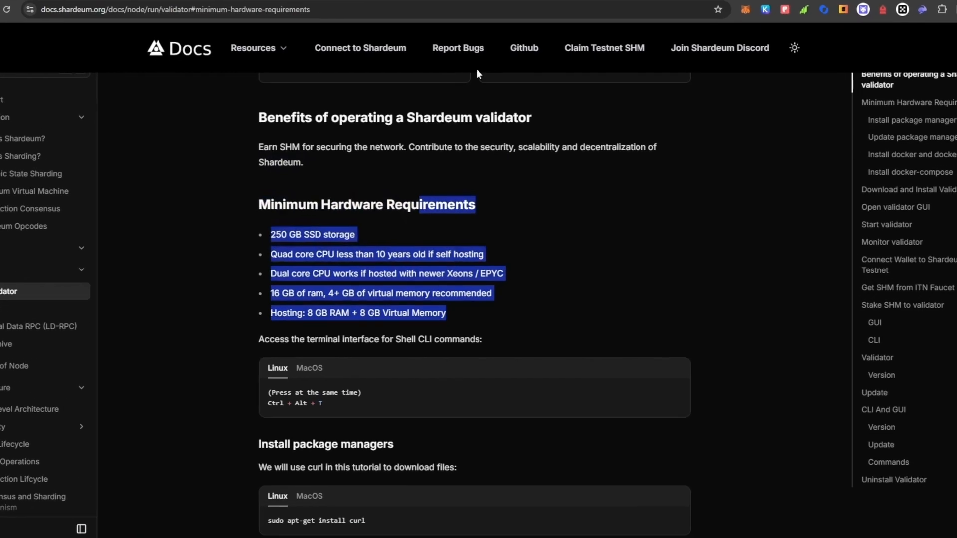
{"action": "left_click", "coordinate": [431, 10]}
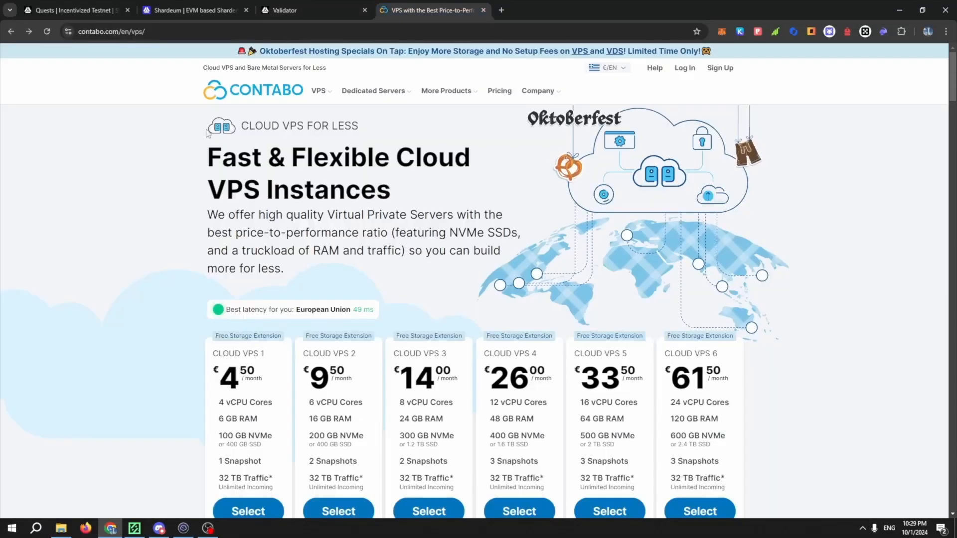
{"action": "mouse_move", "coordinate": [481, 284]}
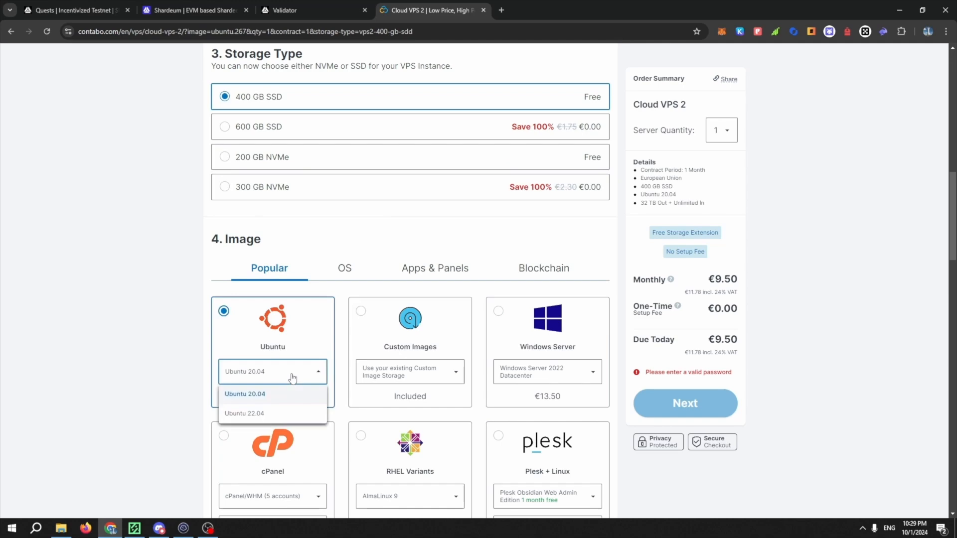
Choose the Ubuntu 22.04 image for the Cloud VPS 2 order with 400 GB SSD
{"action": "left_click", "coordinate": [244, 413]}
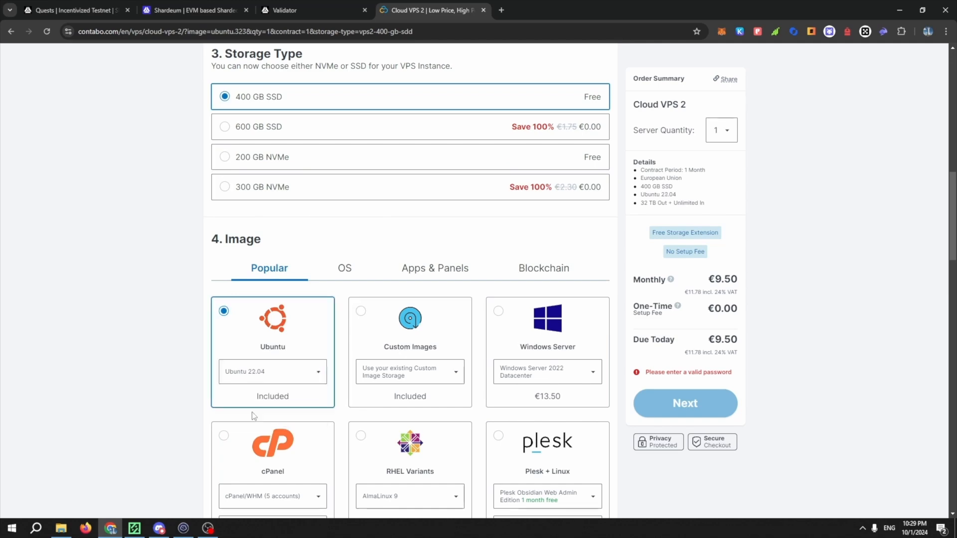
{"action": "scroll", "scroll_direction": "down", "scroll_amount": 3}
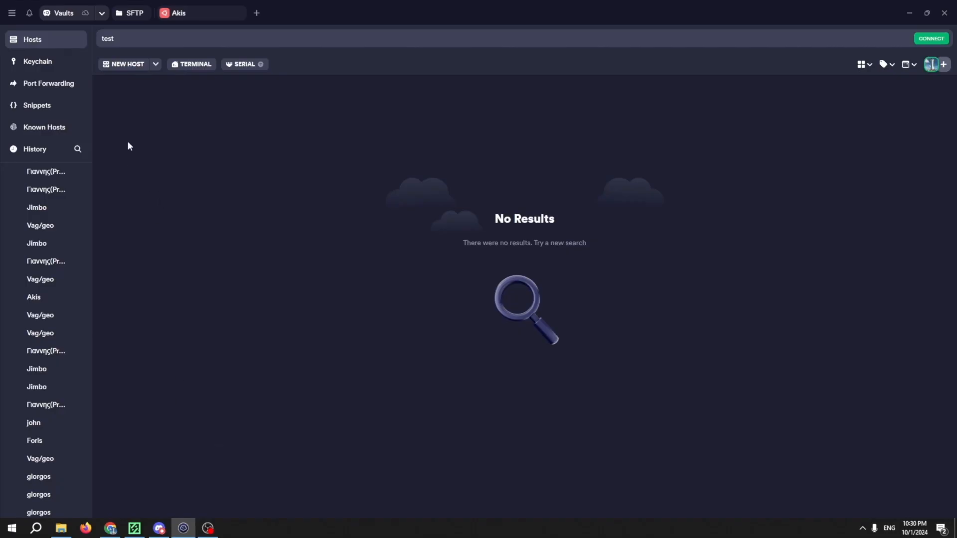
Add a new host with the server IP address and the label shardeum
{"action": "left_click", "coordinate": [128, 64]}
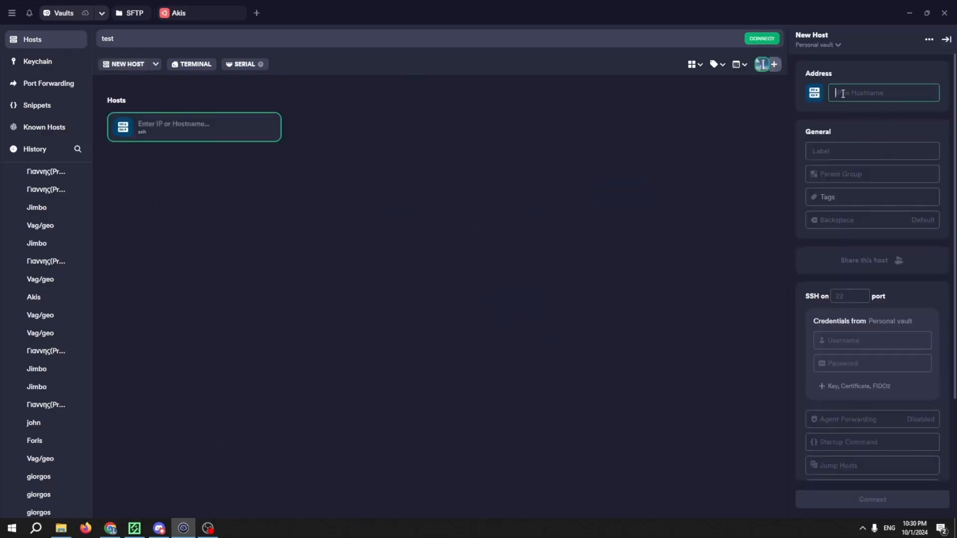
{"action": "type", "text": "743.38173"}
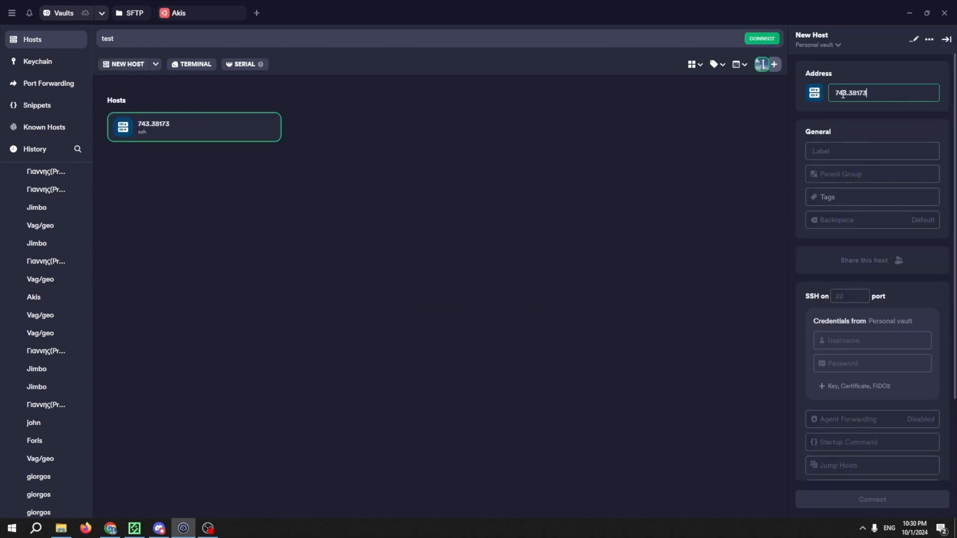
{"action": "left_click", "coordinate": [871, 151]}
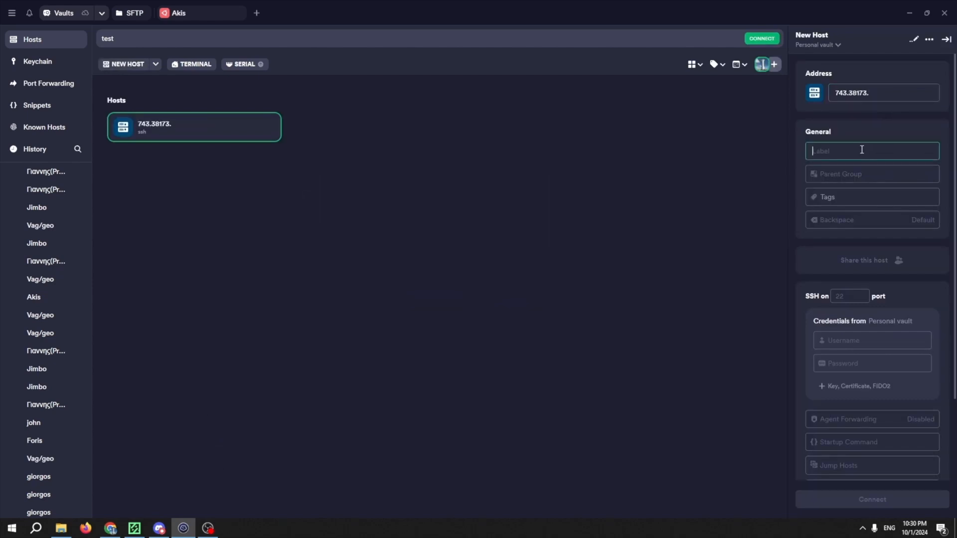
{"action": "type", "text": "Shardeum"}
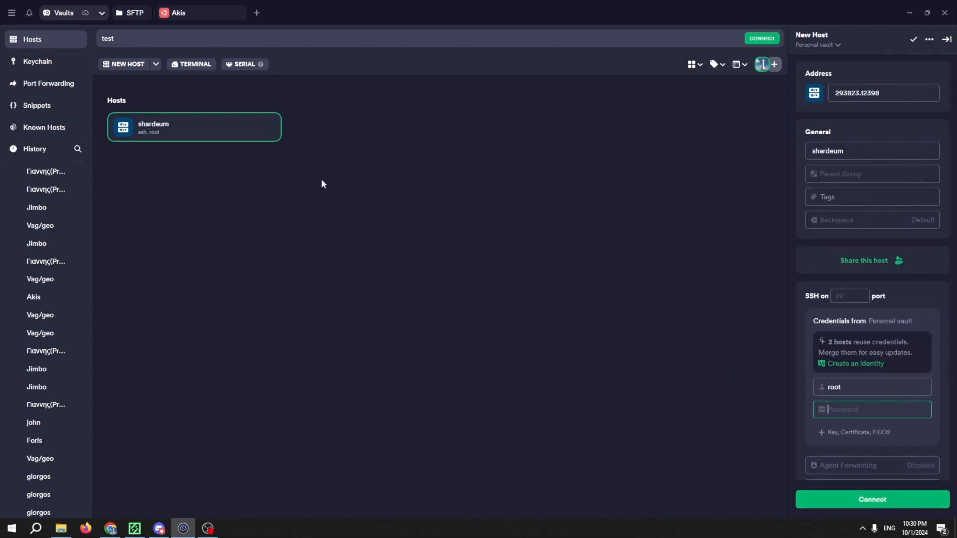
Connect to the shardeum host as root, then return to the validator installation docs
{"action": "left_click", "coordinate": [871, 499]}
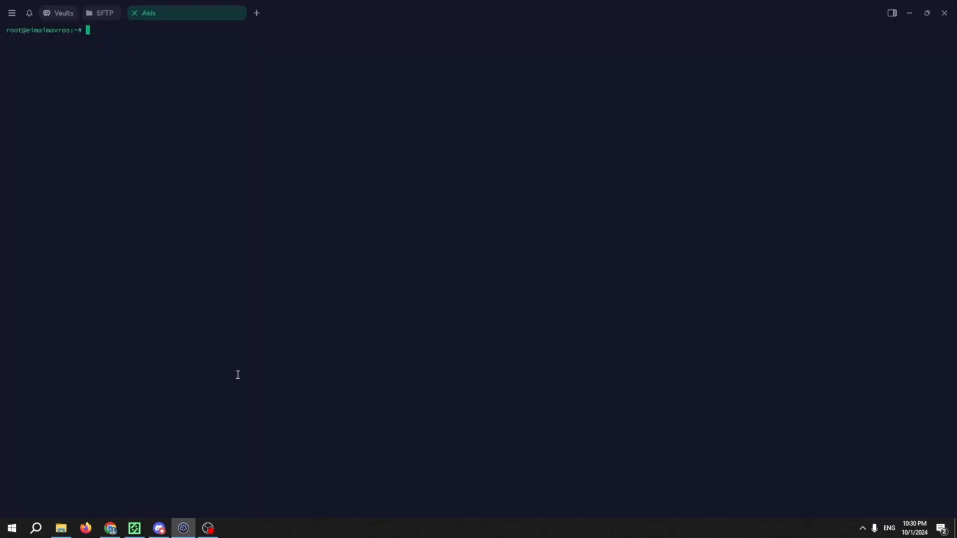
{"action": "mouse_move", "coordinate": [495, 244]}
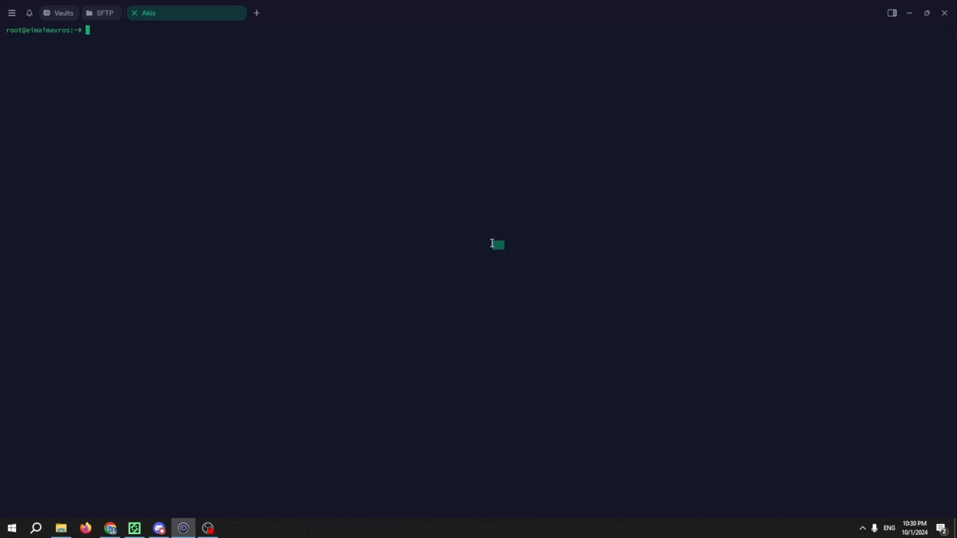
{"action": "left_click", "coordinate": [109, 528]}
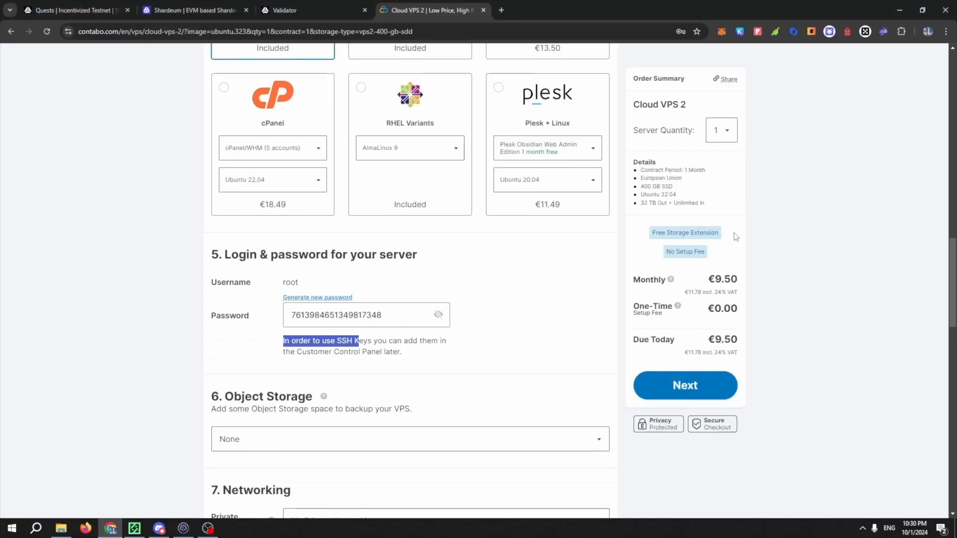
{"action": "left_click", "coordinate": [312, 10]}
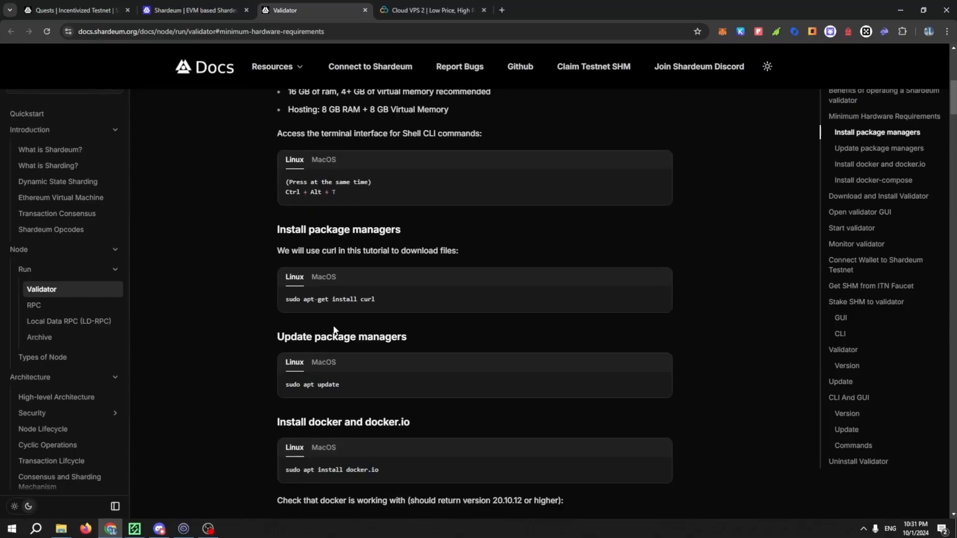
Note the Docker install and version-check commands, then switch to the server terminal
{"action": "left_click", "coordinate": [133, 528]}
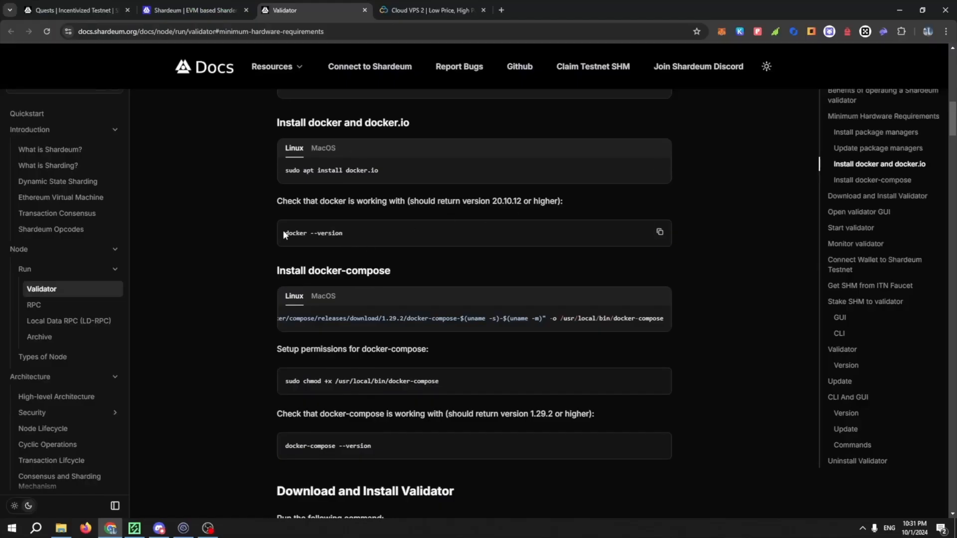
{"action": "left_click", "coordinate": [183, 531]}
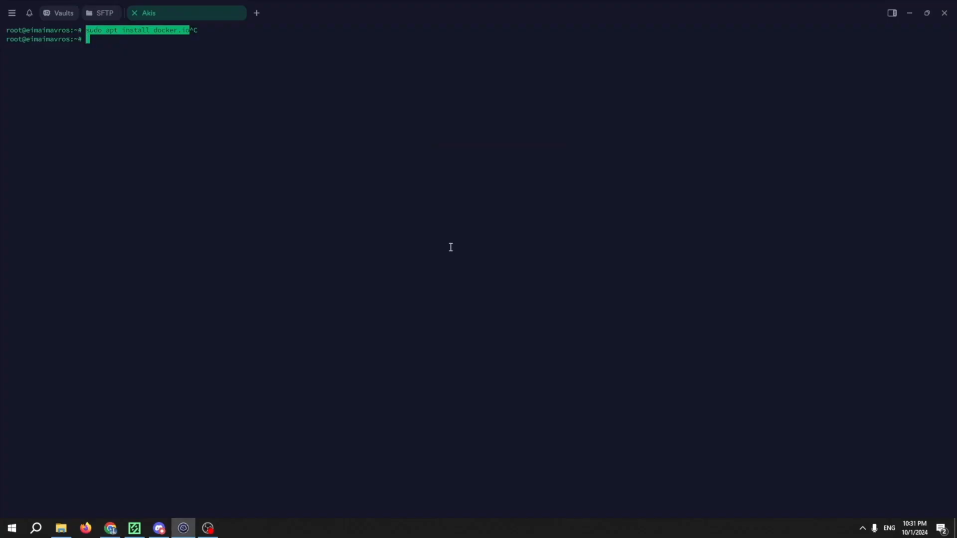
Run docker --version on the server to confirm Docker is installed
{"action": "type", "text": "docker --version"}
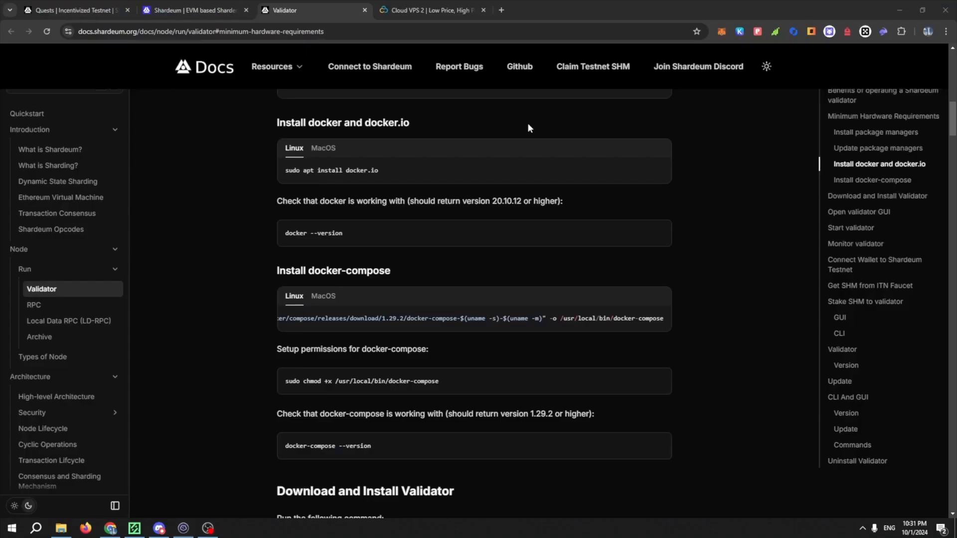
{"action": "scroll", "scroll_direction": "down", "scroll_amount": 3}
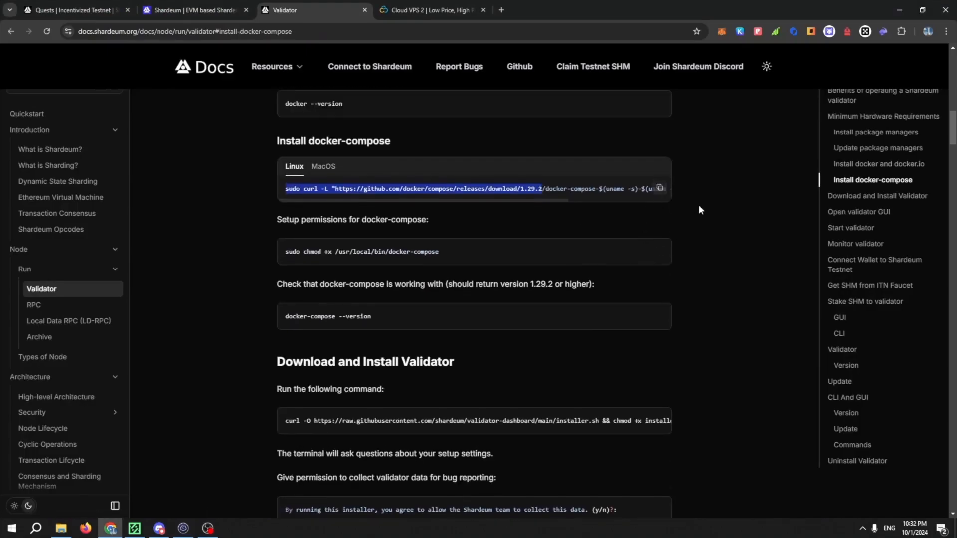
{"action": "left_click", "coordinate": [182, 528]}
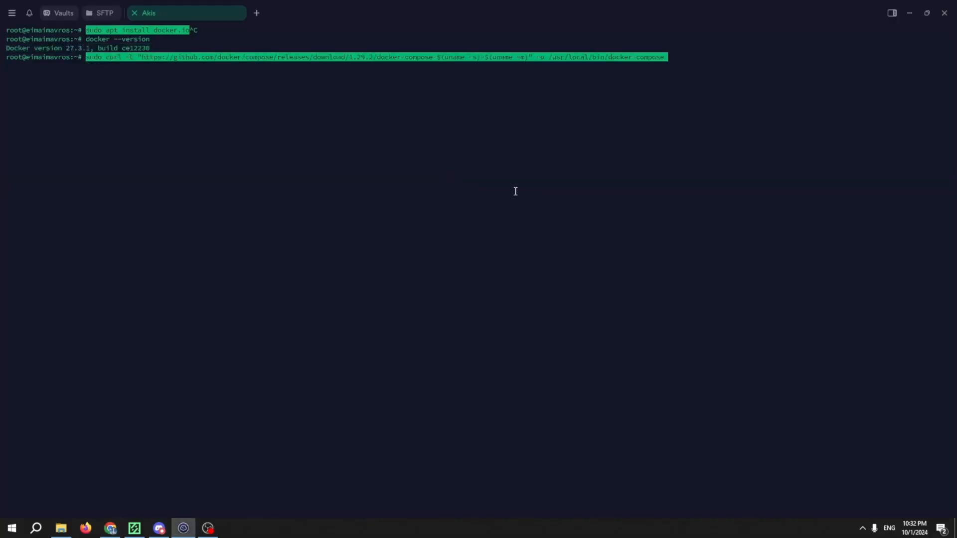
{"action": "mouse_move", "coordinate": [191, 159]}
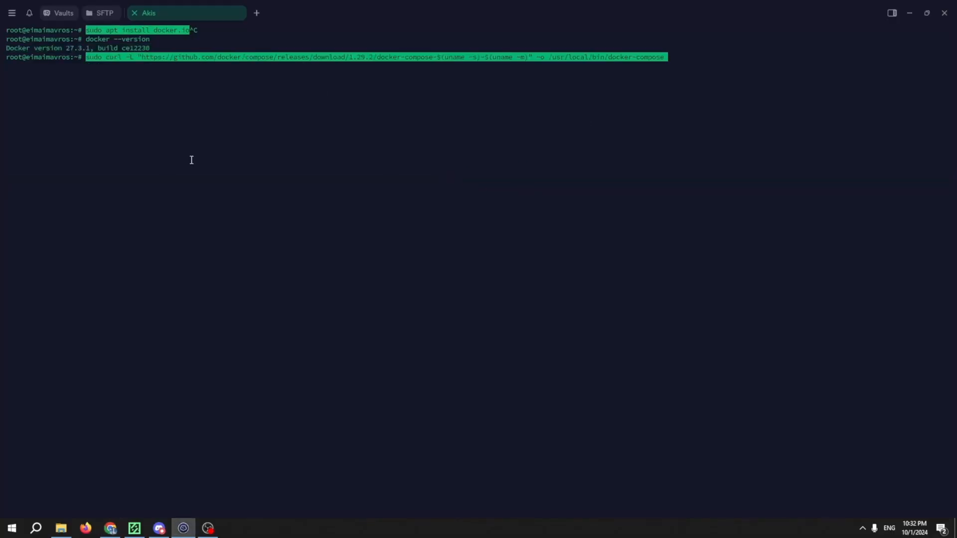
Make docker-compose executable and run docker-compose --version
{"action": "key", "text": "Return"}
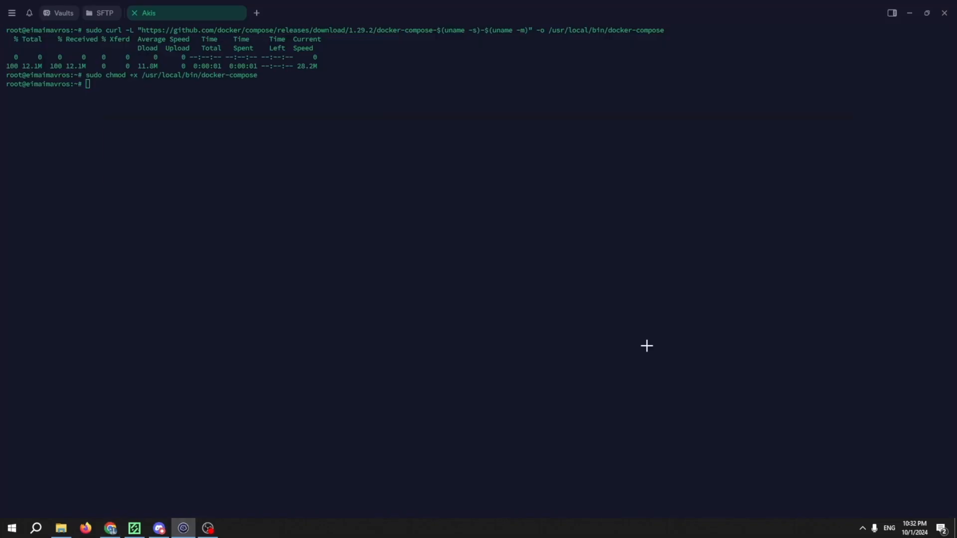
{"action": "type", "text": "docker-compose --version"}
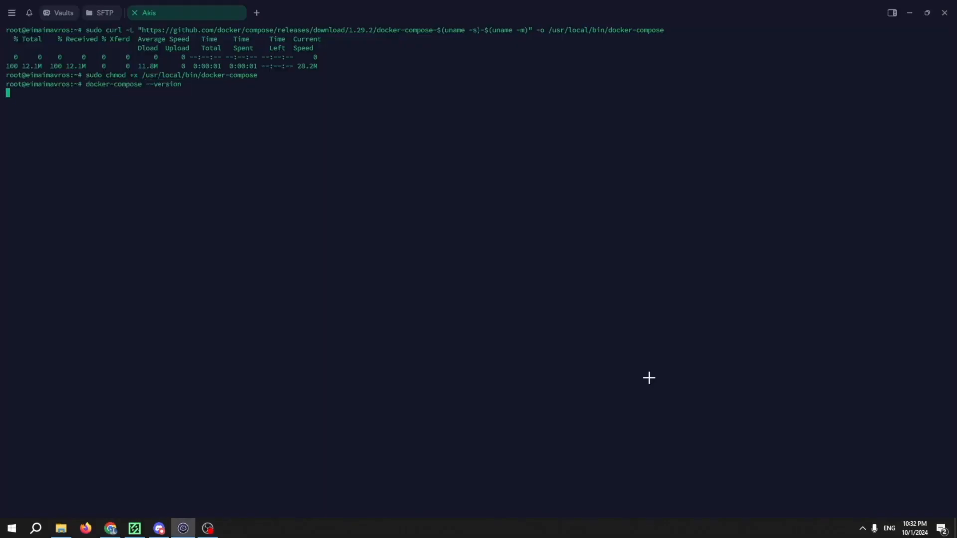
{"action": "key", "text": "Return"}
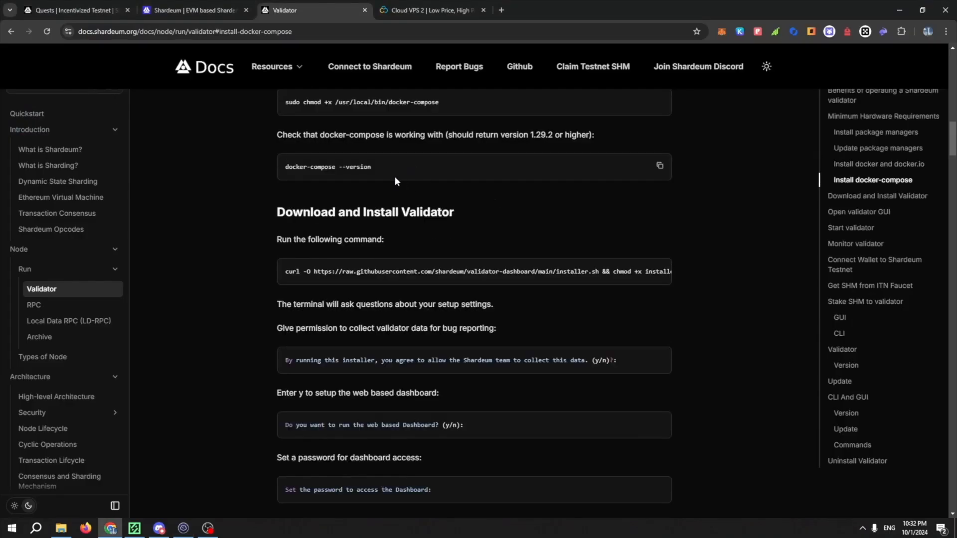
{"action": "mouse_move", "coordinate": [384, 290]}
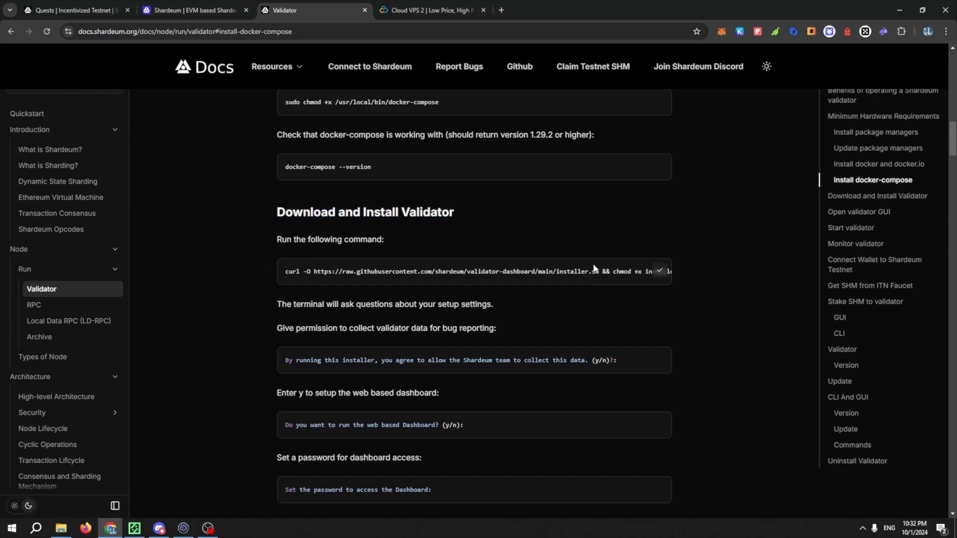
Copy the curl validator installer command from the docs
{"action": "left_click", "coordinate": [182, 528]}
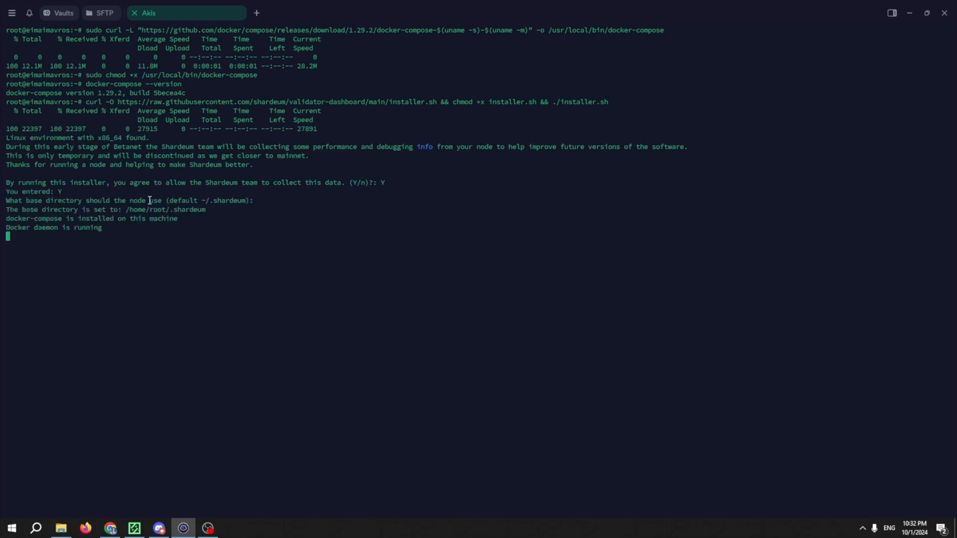
Run the installer, answer Y for the dashboard, set its password and accept default ports and IPs
{"action": "key", "text": "Return"}
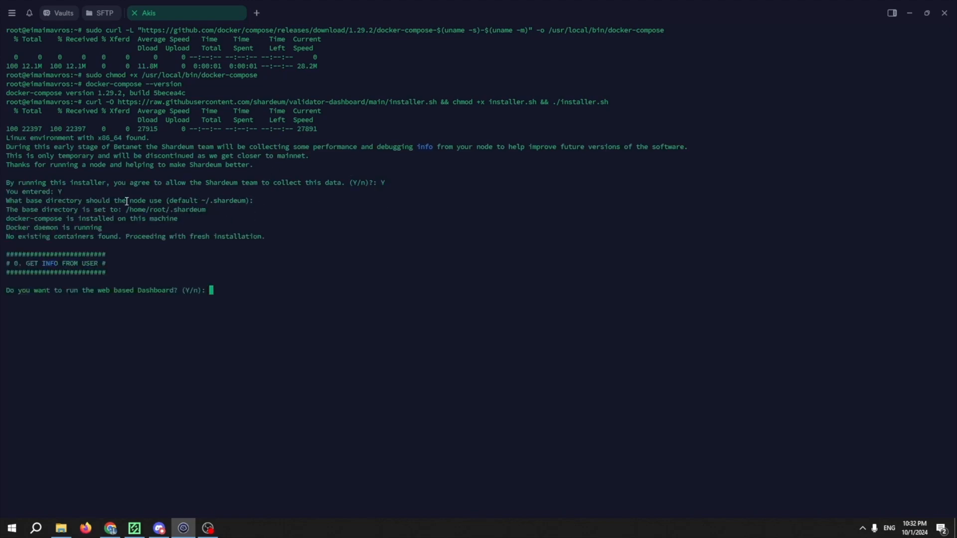
{"action": "type", "text": "Y"}
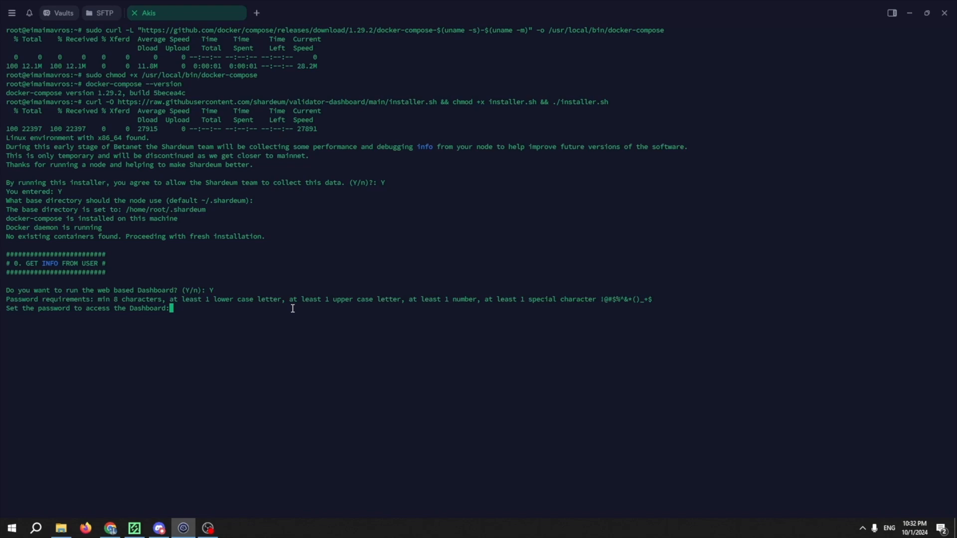
{"action": "mouse_move", "coordinate": [502, 323]}
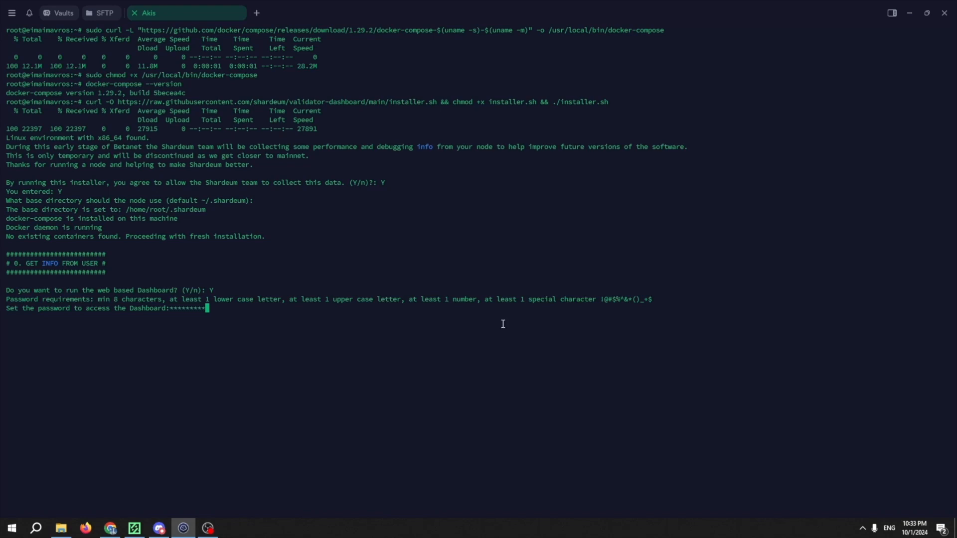
{"action": "key", "text": "Return"}
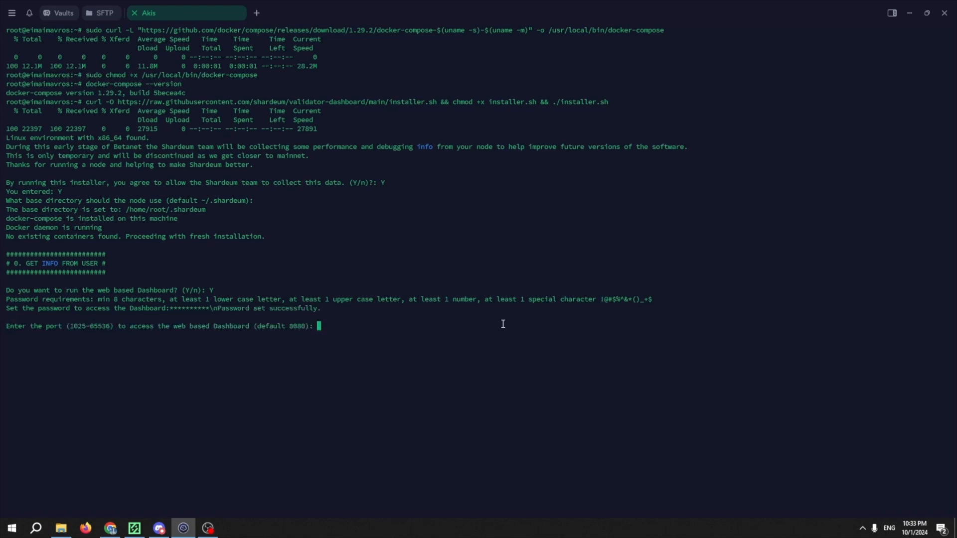
{"action": "key", "text": "Return"}
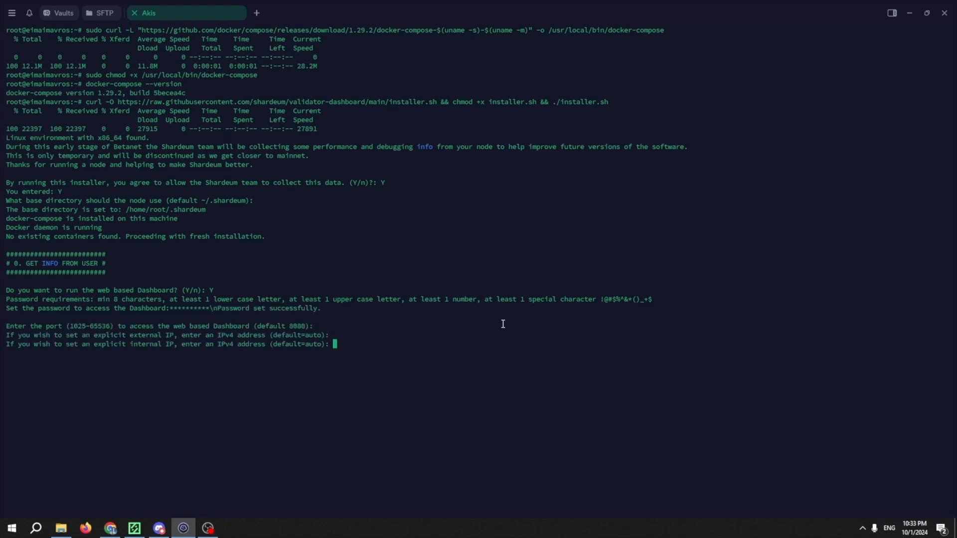
{"action": "key", "text": "Return"}
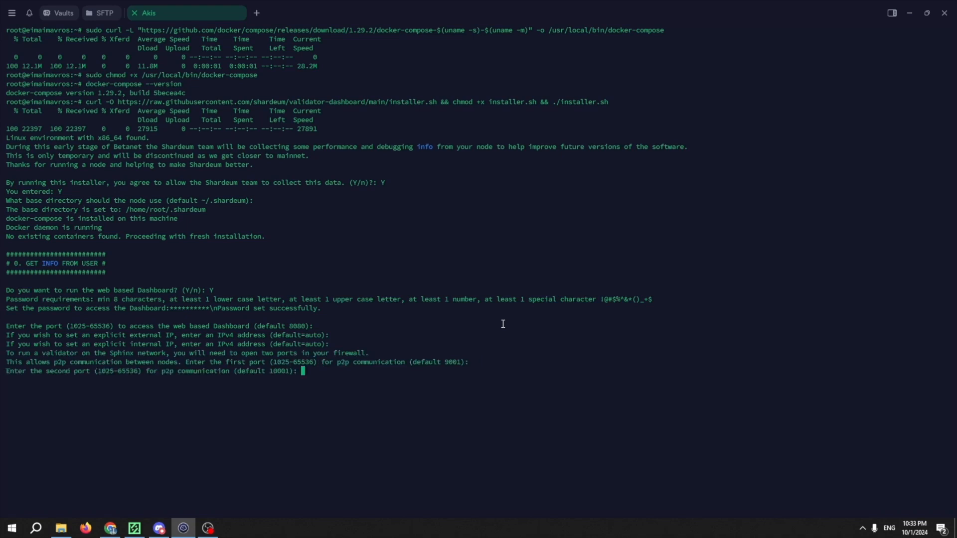
{"action": "key", "text": "Return"}
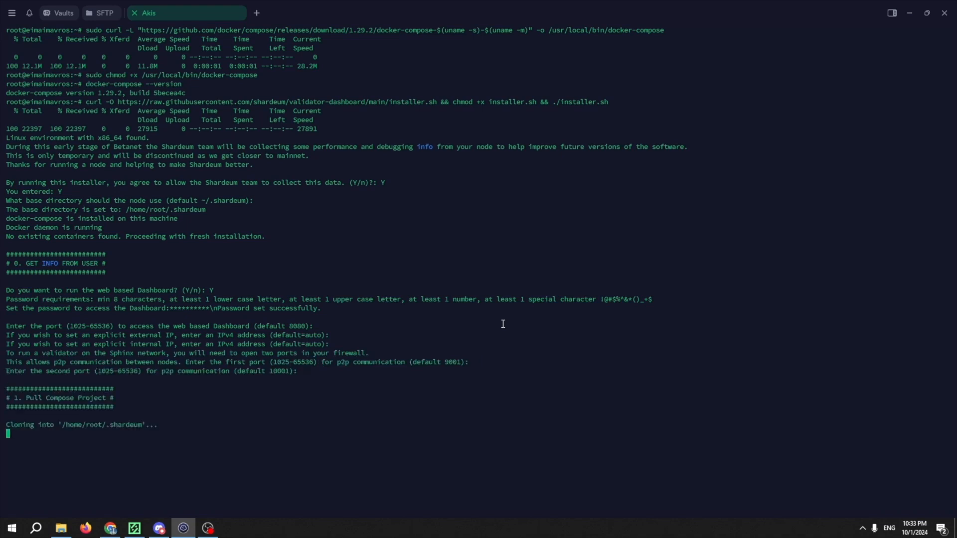
Watch the base image build, then return to the validator GUI step in the docs
{"action": "scroll", "scroll_direction": "down", "scroll_amount": 3}
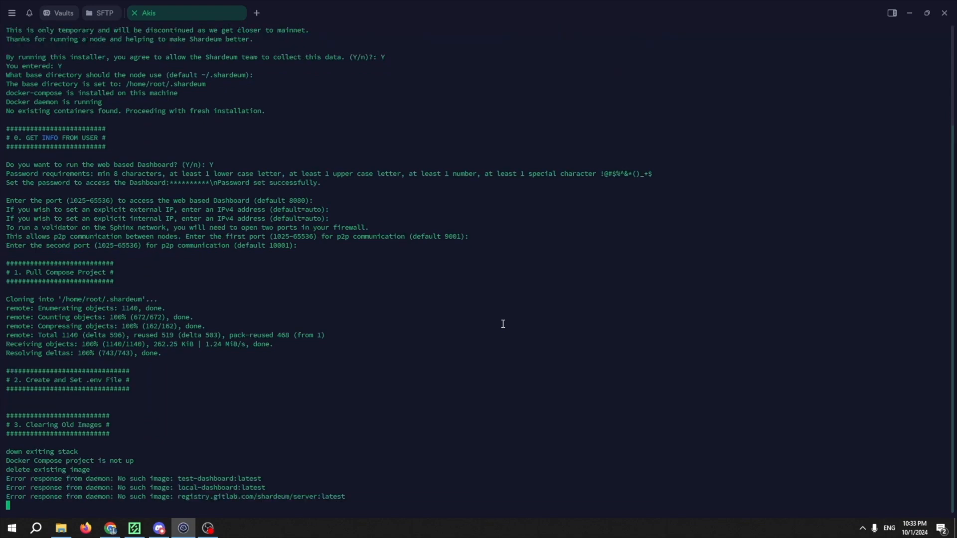
{"action": "scroll", "scroll_direction": "down", "scroll_amount": 3}
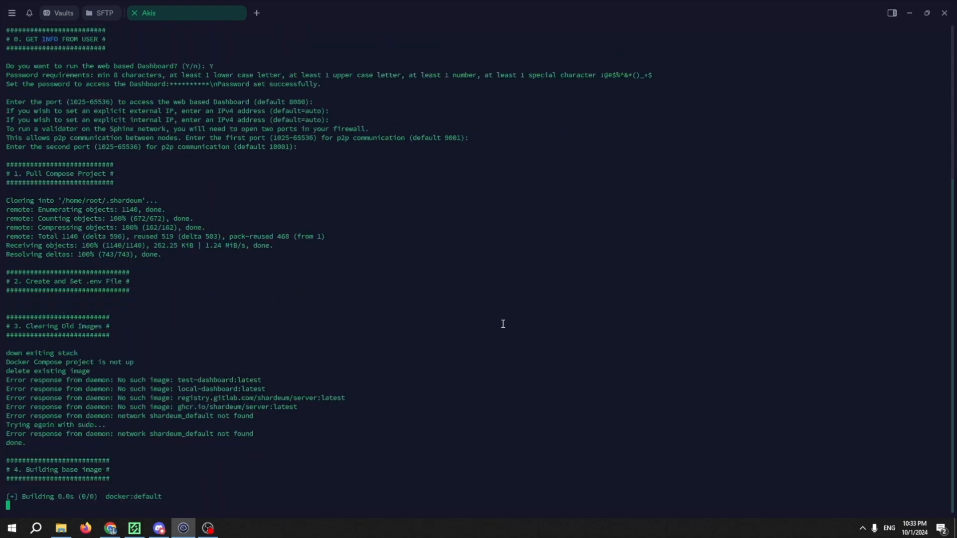
{"action": "left_click", "coordinate": [110, 528]}
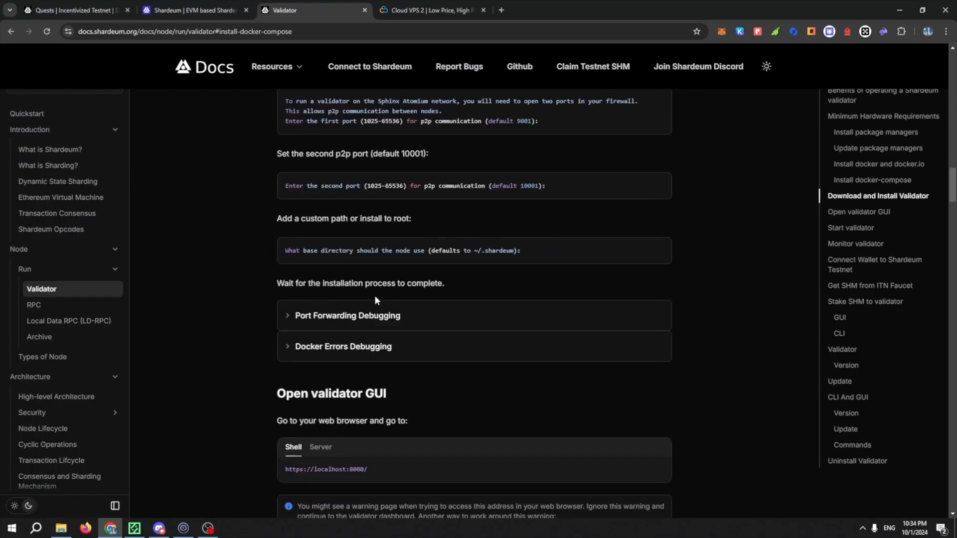
{"action": "scroll", "scroll_direction": "down", "scroll_amount": 3}
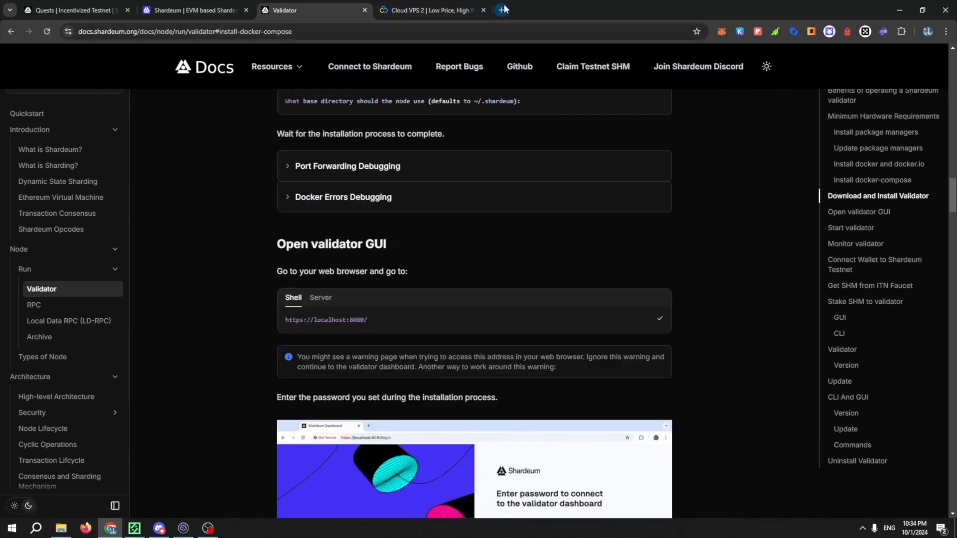
{"action": "left_click", "coordinate": [499, 10]}
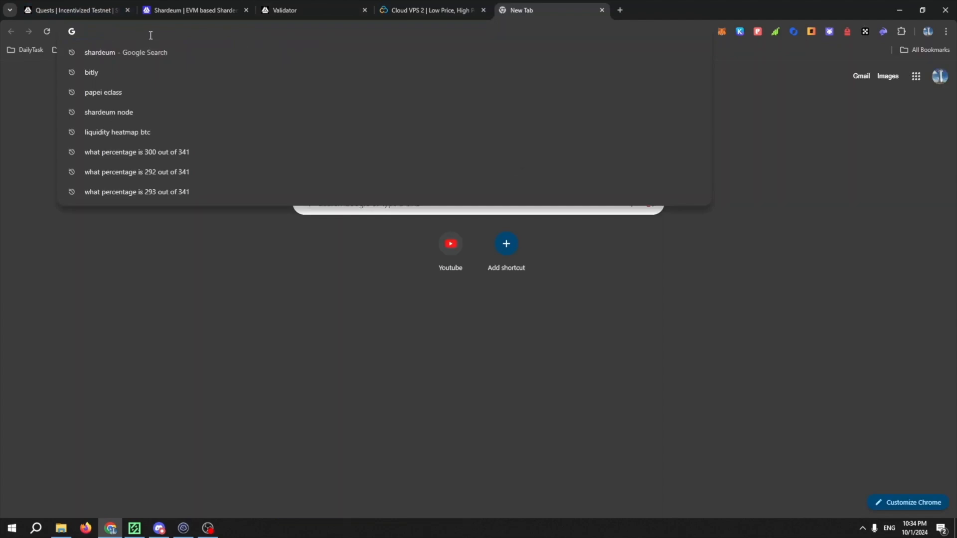
{"action": "type", "text": "https://localhost:8080/"}
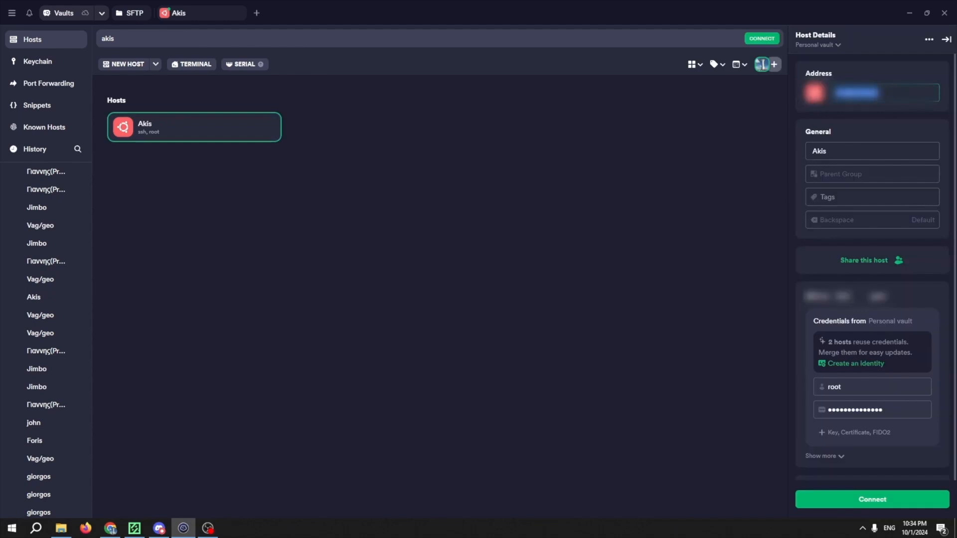
{"action": "left_click", "coordinate": [110, 528]}
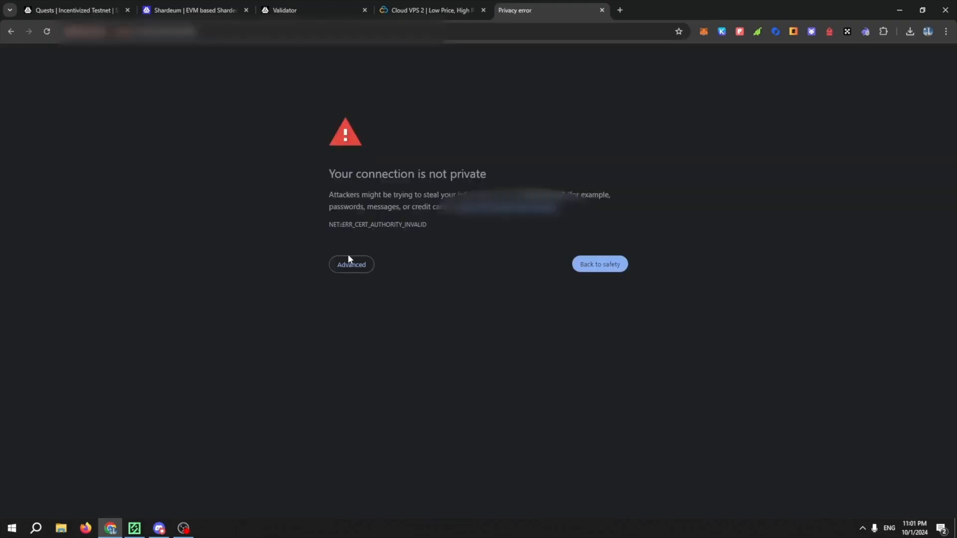
Proceed past the certificate warning via Advanced and enter the dashboard password
{"action": "left_click", "coordinate": [351, 264]}
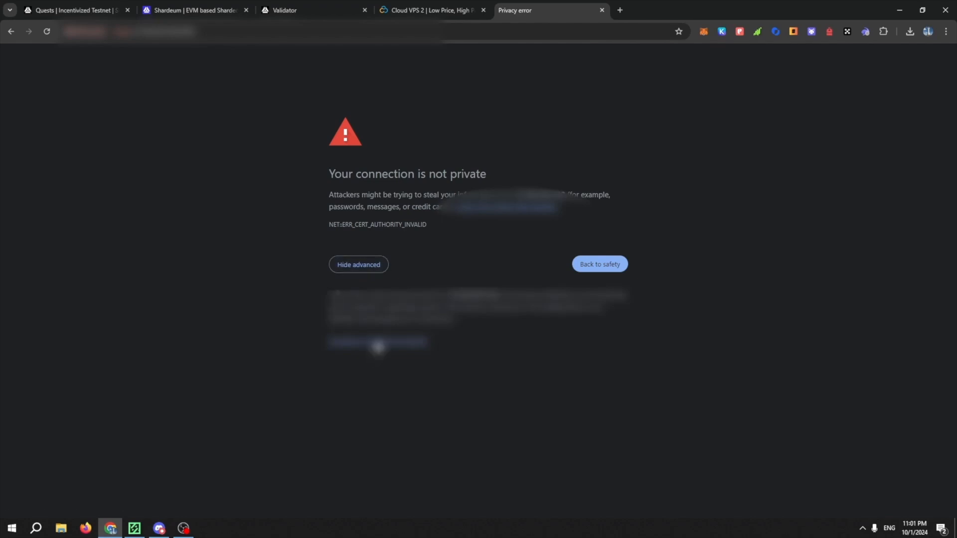
{"action": "left_click", "coordinate": [376, 342]}
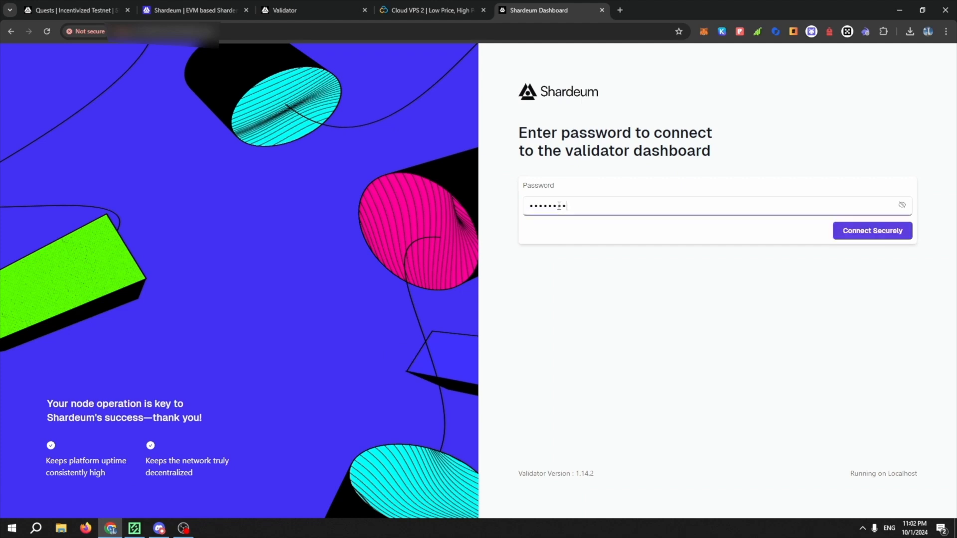
{"action": "type", "text": "•"}
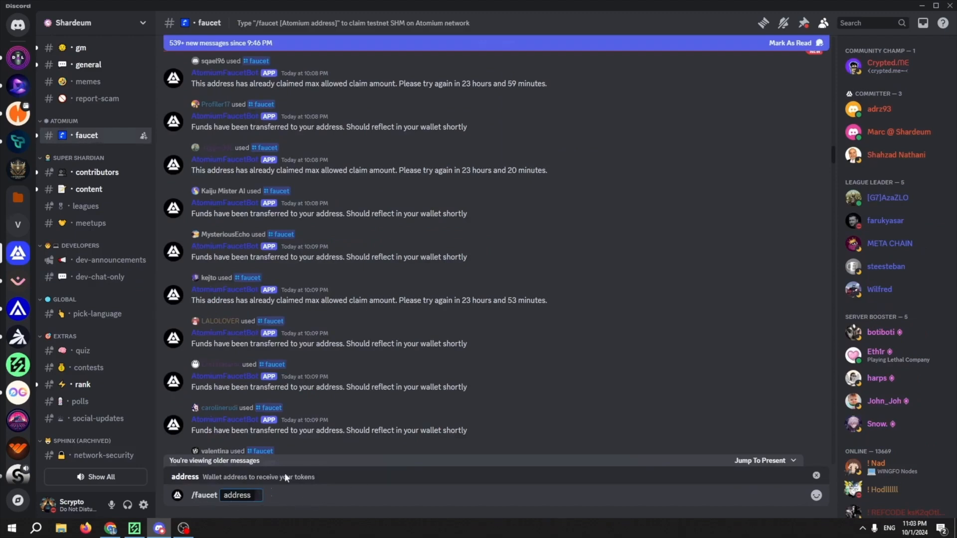
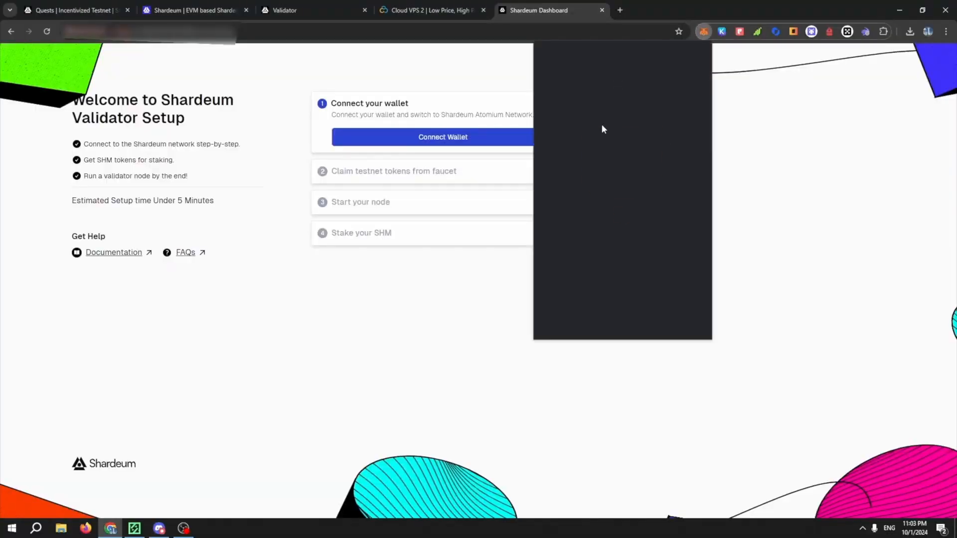
{"action": "left_click", "coordinate": [432, 10]}
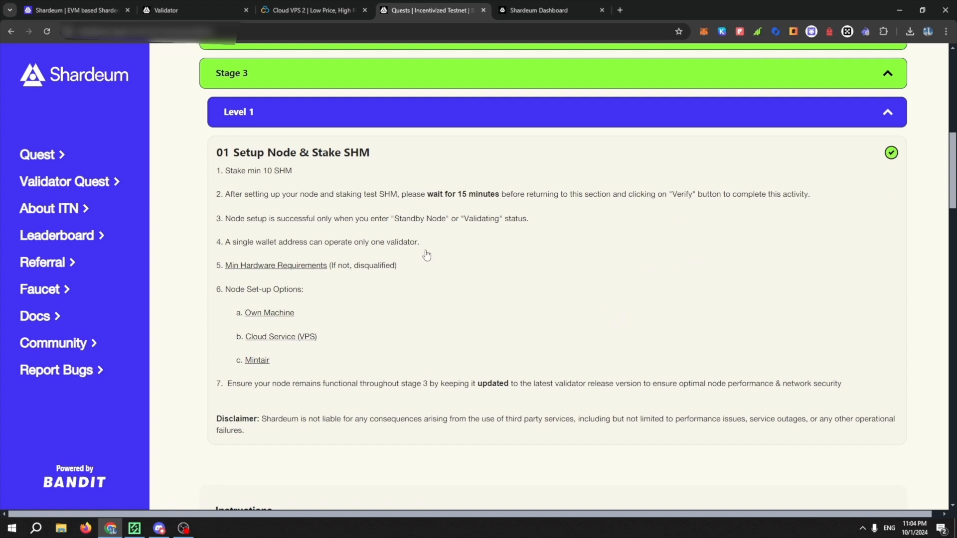
From the Validator Quests section, follow the Setup Node & Stake SHM task's Mintair option
{"action": "scroll", "scroll_direction": "up", "scroll_amount": 3}
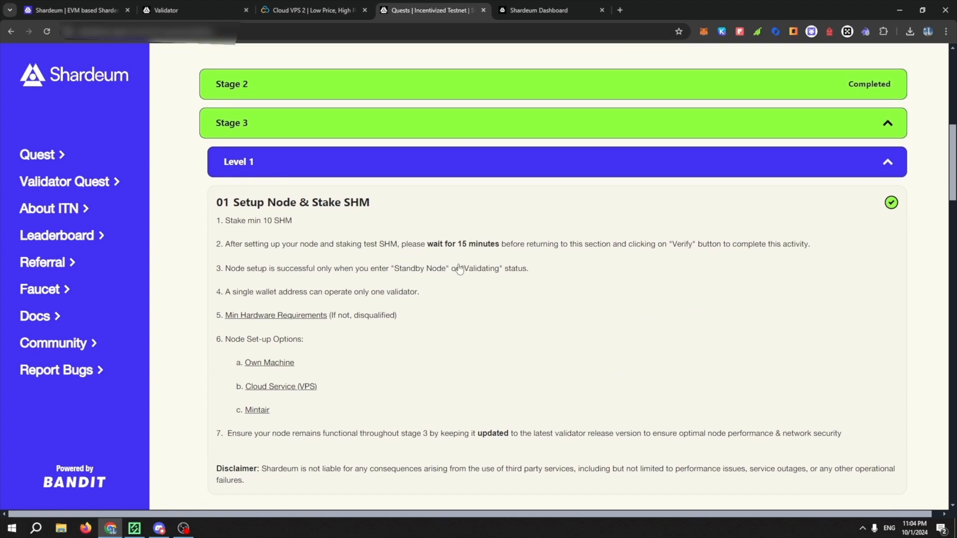
{"action": "mouse_move", "coordinate": [167, 493]}
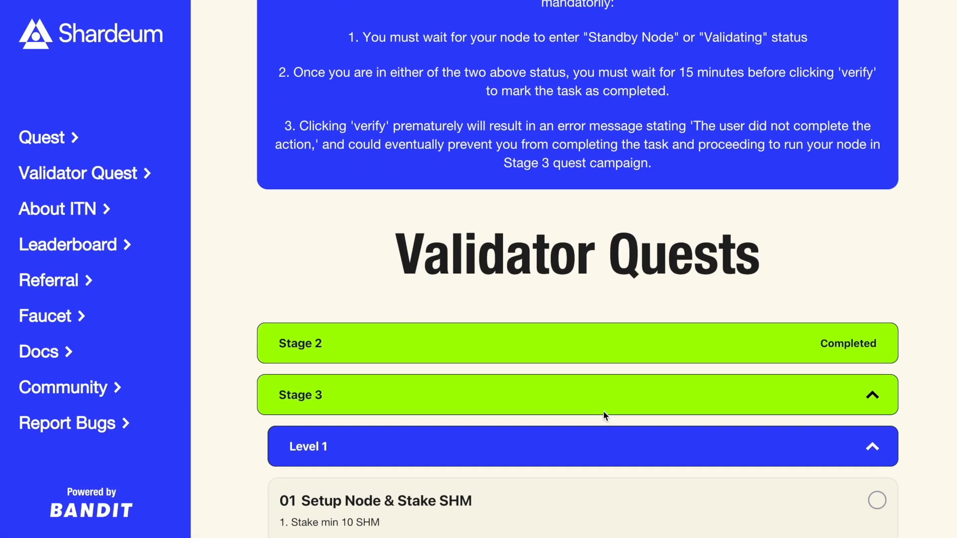
{"action": "left_click", "coordinate": [375, 501]}
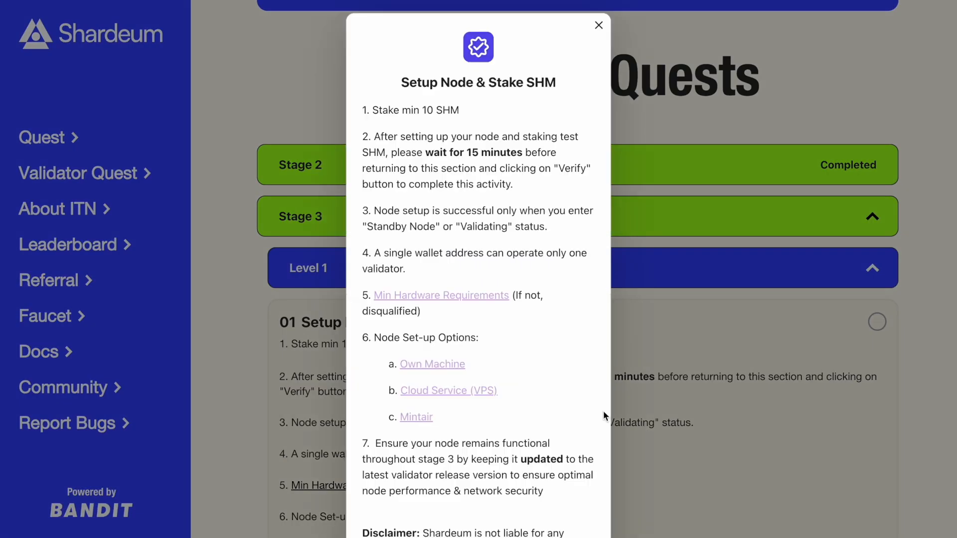
{"action": "mouse_move", "coordinate": [415, 420]}
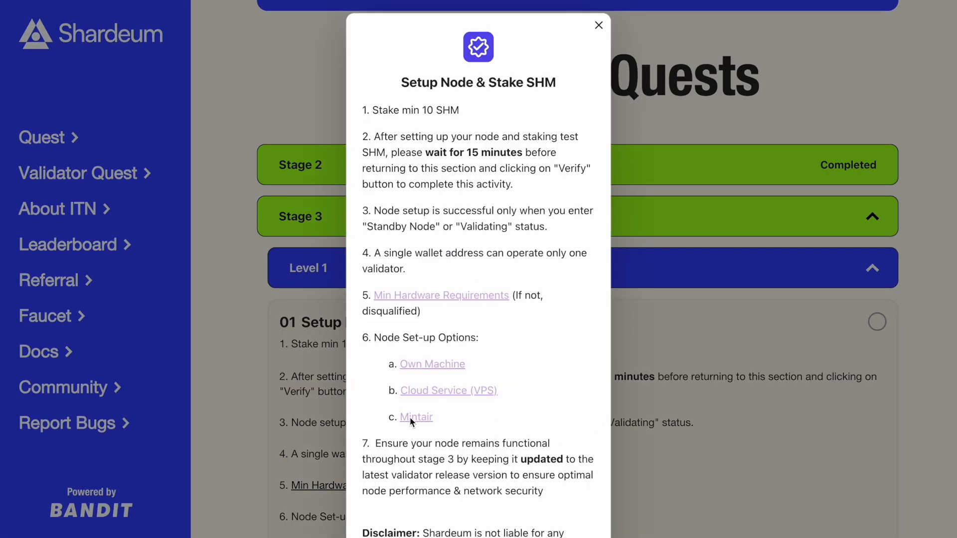
{"action": "mouse_move", "coordinate": [414, 416]}
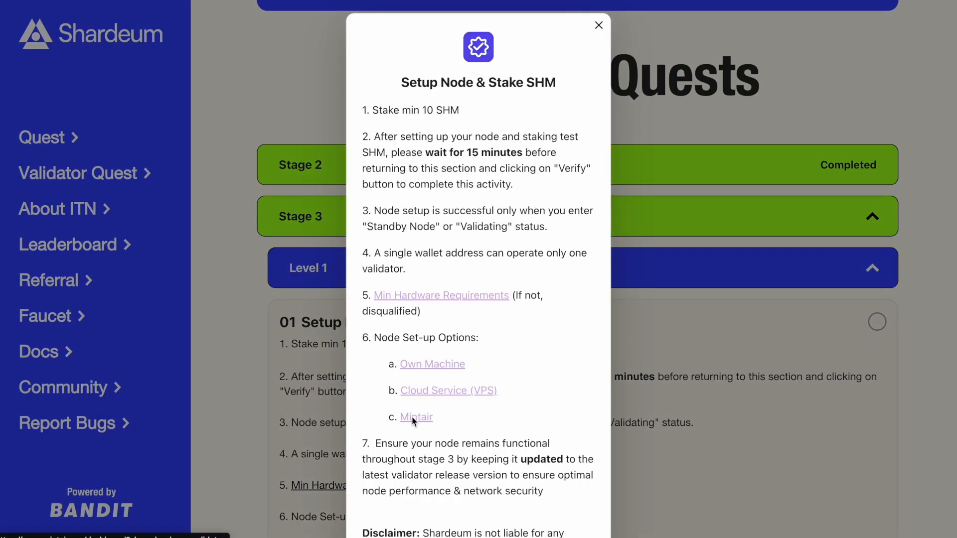
{"action": "left_click", "coordinate": [416, 417]}
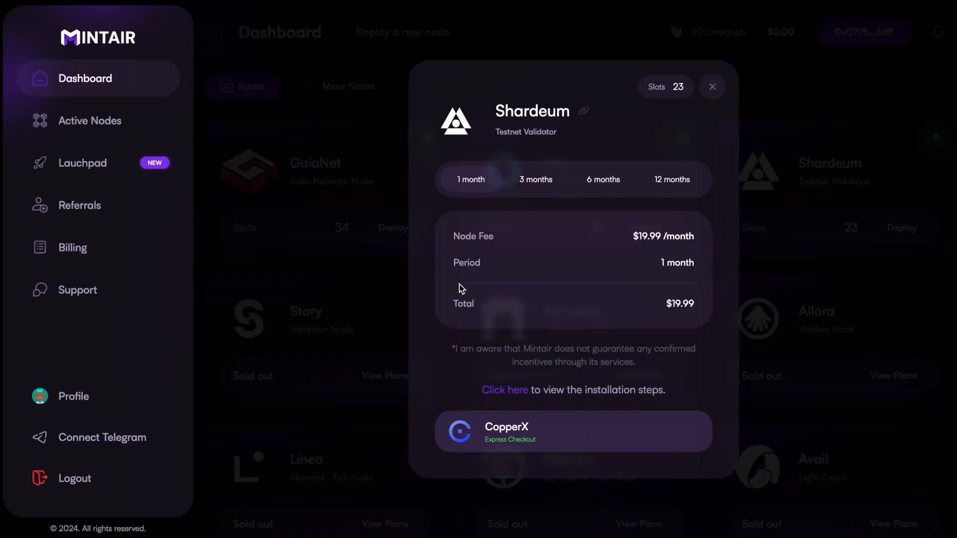
{"action": "mouse_move", "coordinate": [500, 415]}
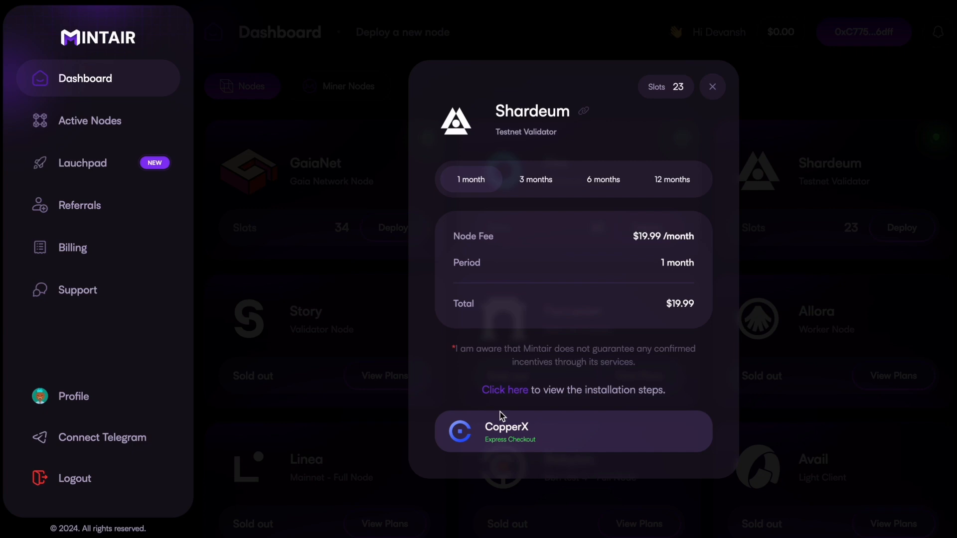
{"action": "mouse_move", "coordinate": [509, 438]}
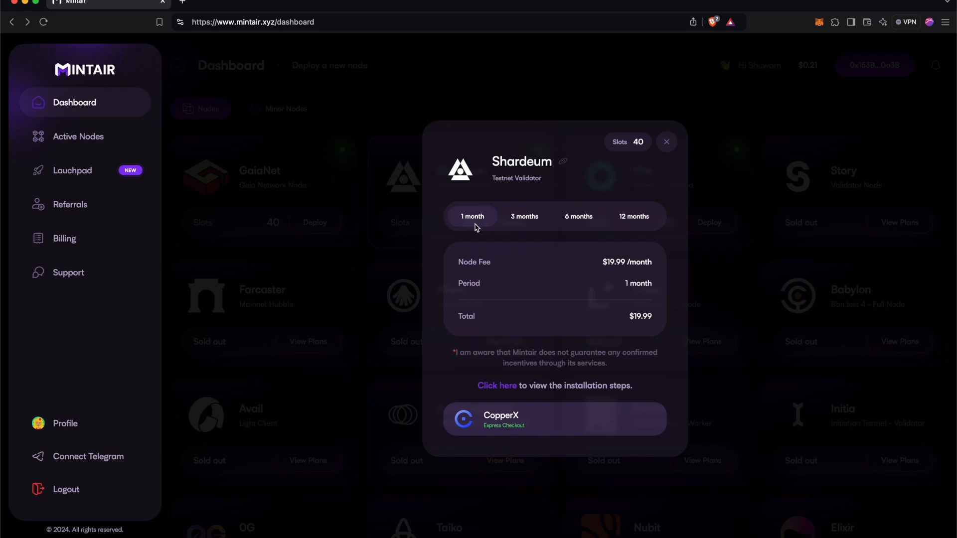
{"action": "mouse_move", "coordinate": [536, 420]}
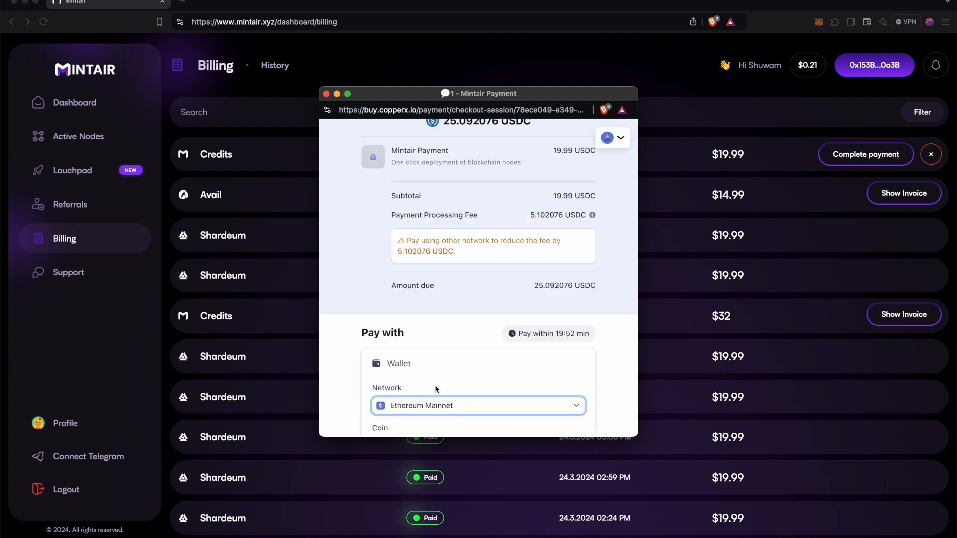
Switch the payment coin from USDC to ETH and pay 0.01208792 ETH for the node
{"action": "scroll", "scroll_direction": "down", "scroll_amount": 3}
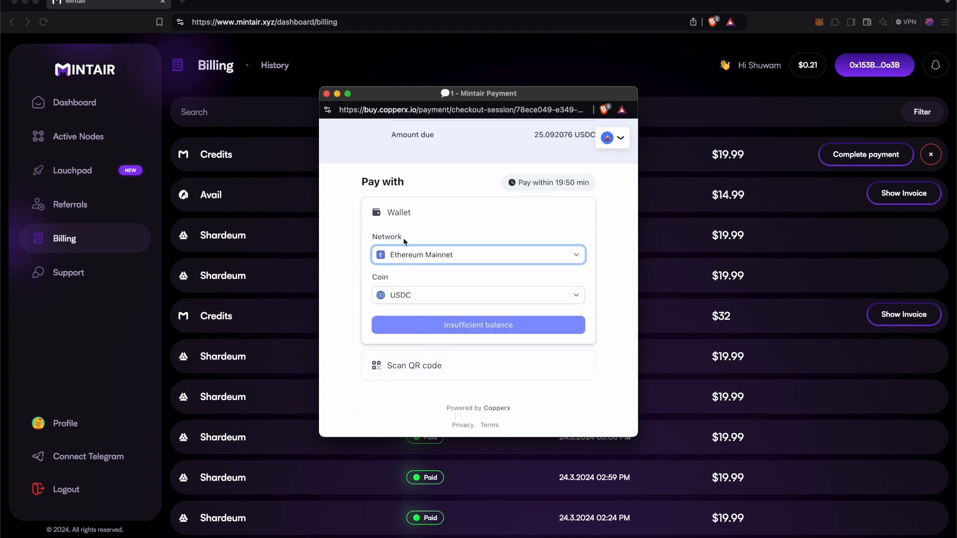
{"action": "left_click", "coordinate": [478, 295]}
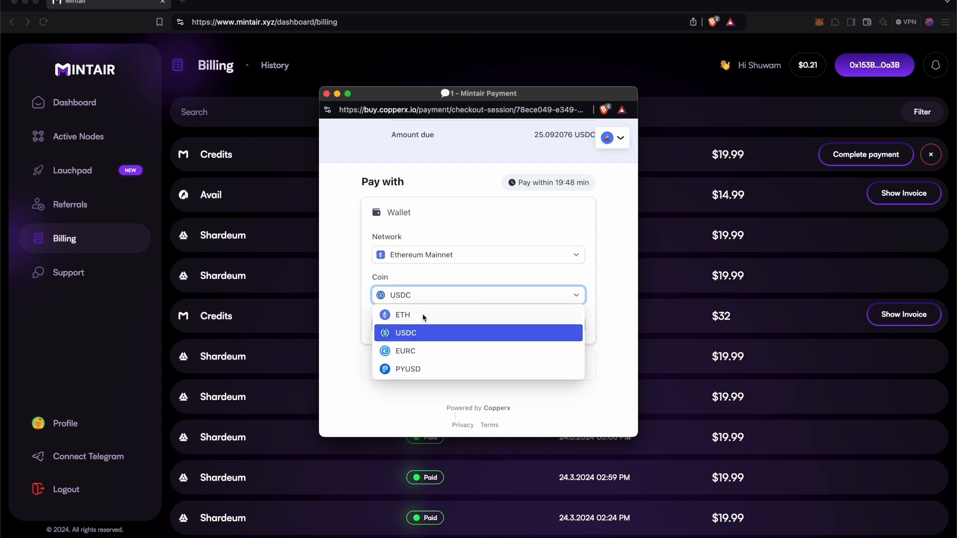
{"action": "left_click", "coordinate": [402, 314]}
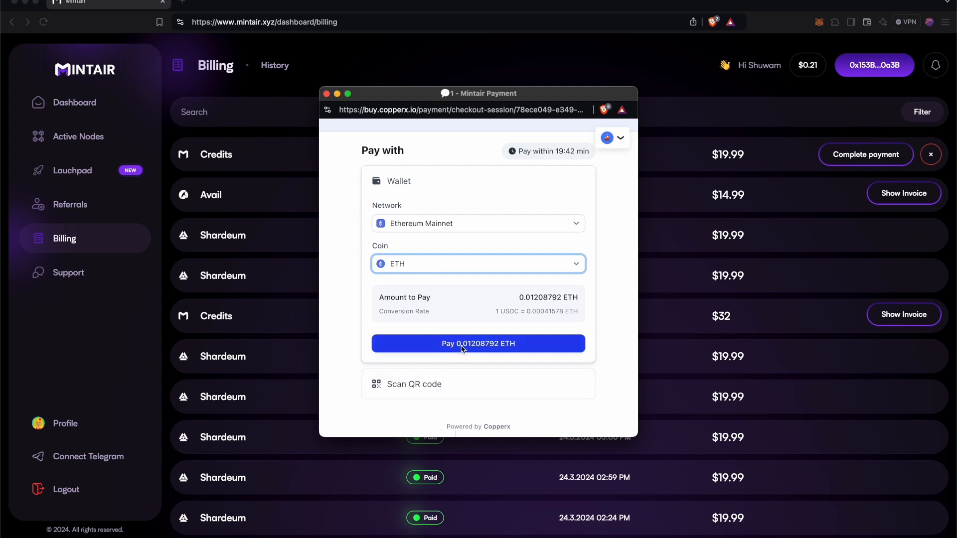
{"action": "left_click", "coordinate": [477, 342]}
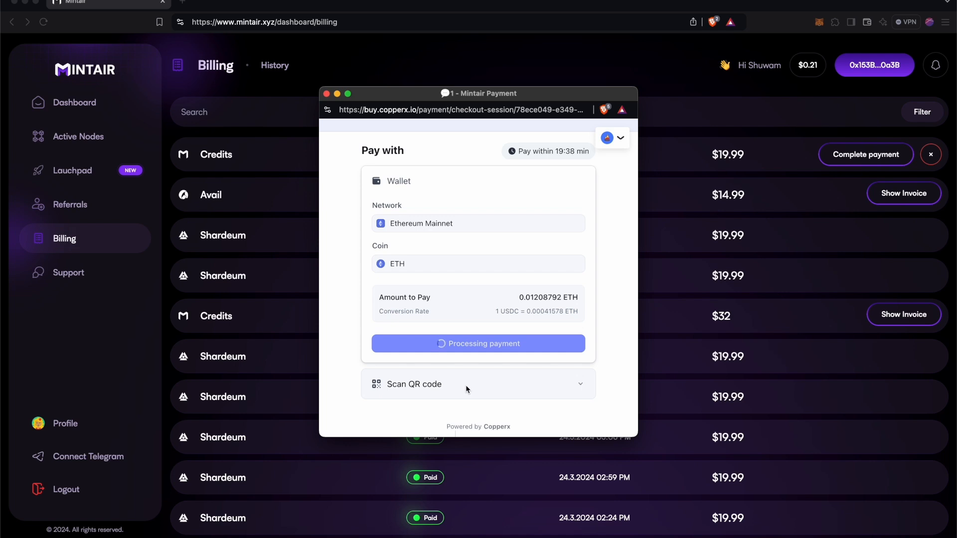
{"action": "left_click", "coordinate": [77, 137]}
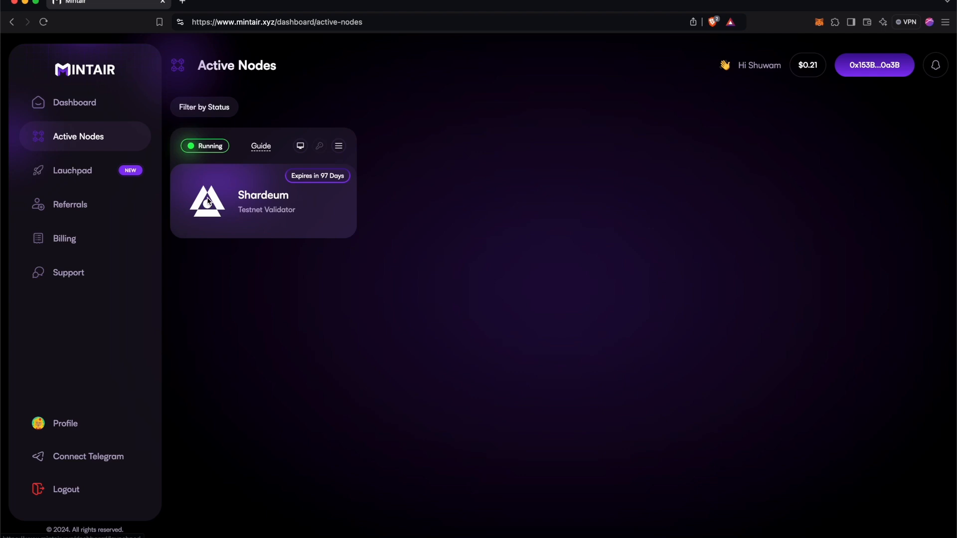
{"action": "mouse_move", "coordinate": [300, 145]}
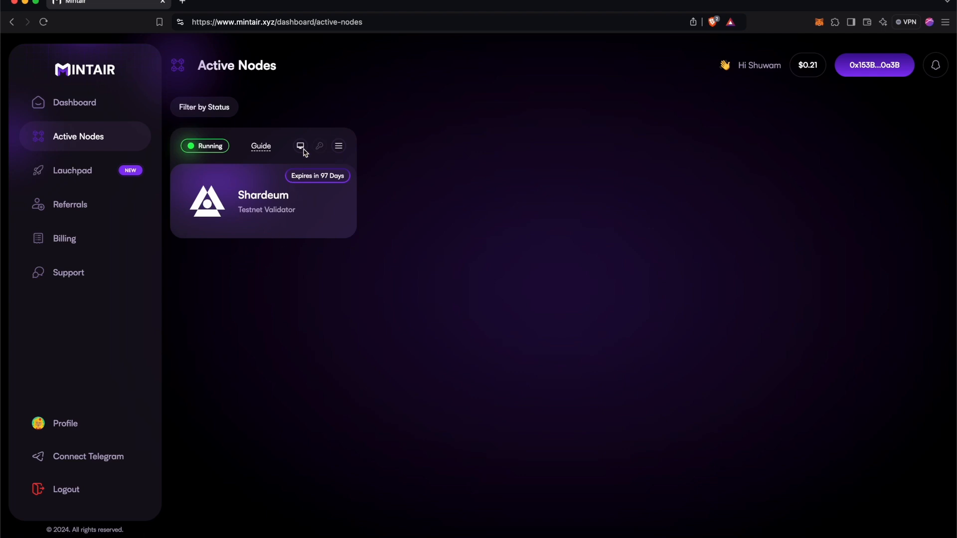
{"action": "mouse_move", "coordinate": [300, 145]}
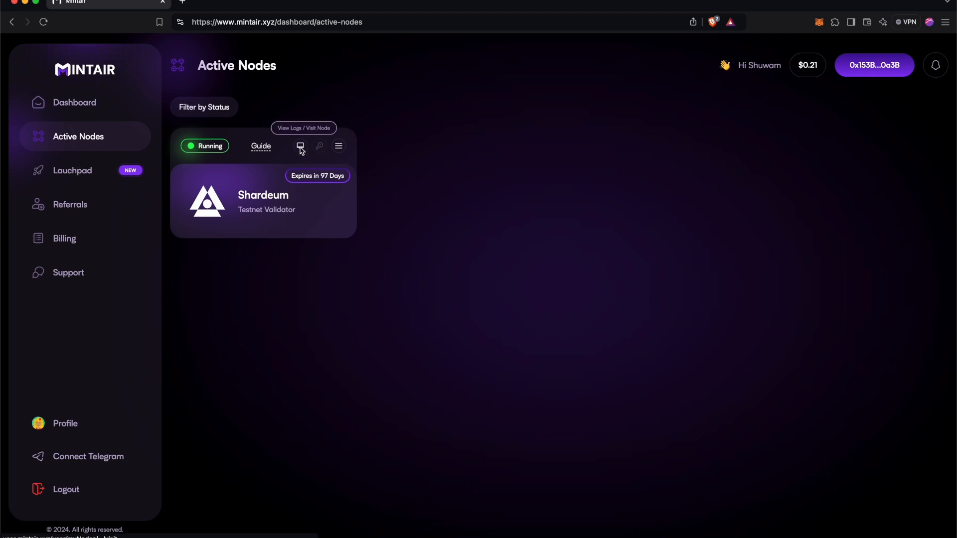
Launch the running Shardeum node's dashboard from Active Nodes and switch to its tab
{"action": "left_click", "coordinate": [300, 145]}
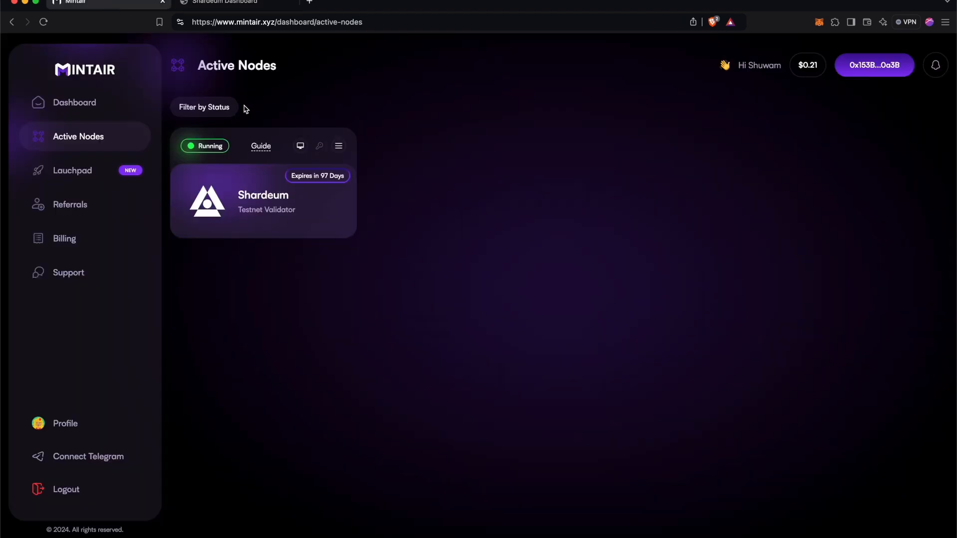
{"action": "mouse_move", "coordinate": [126, 79]}
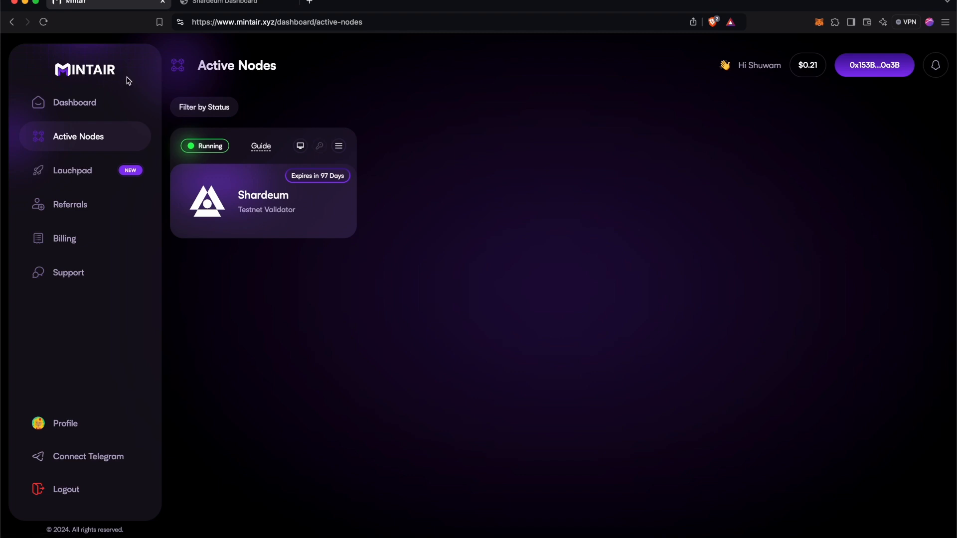
{"action": "mouse_move", "coordinate": [319, 146]}
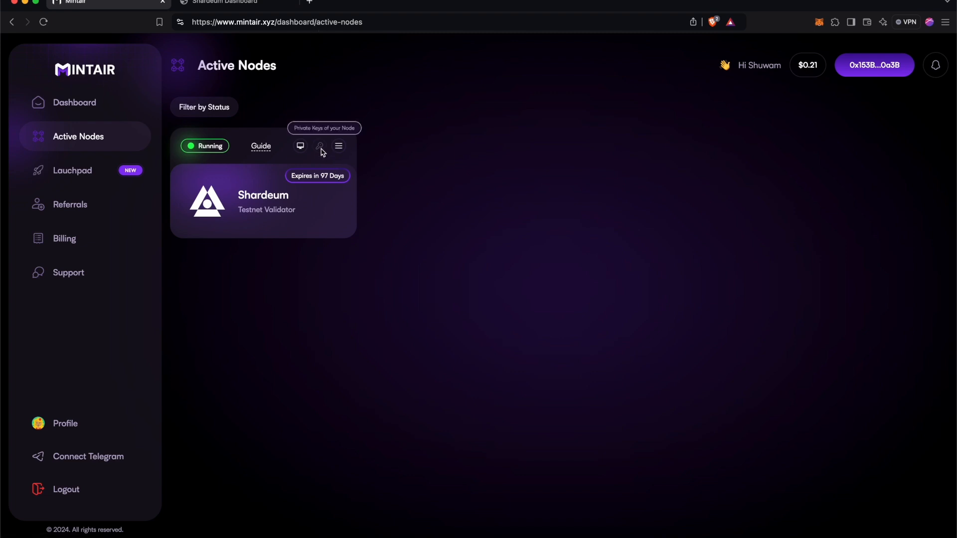
{"action": "mouse_move", "coordinate": [323, 153]}
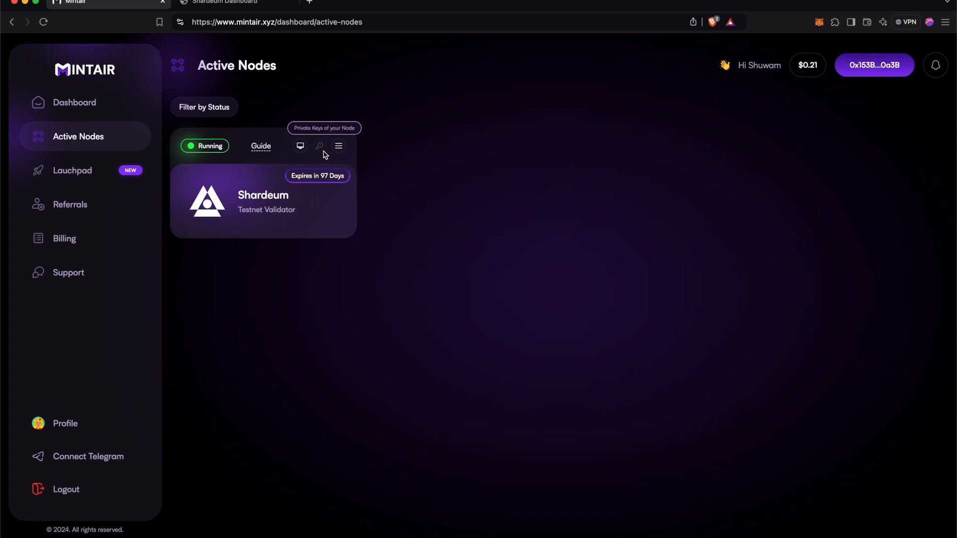
{"action": "mouse_move", "coordinate": [243, 15]}
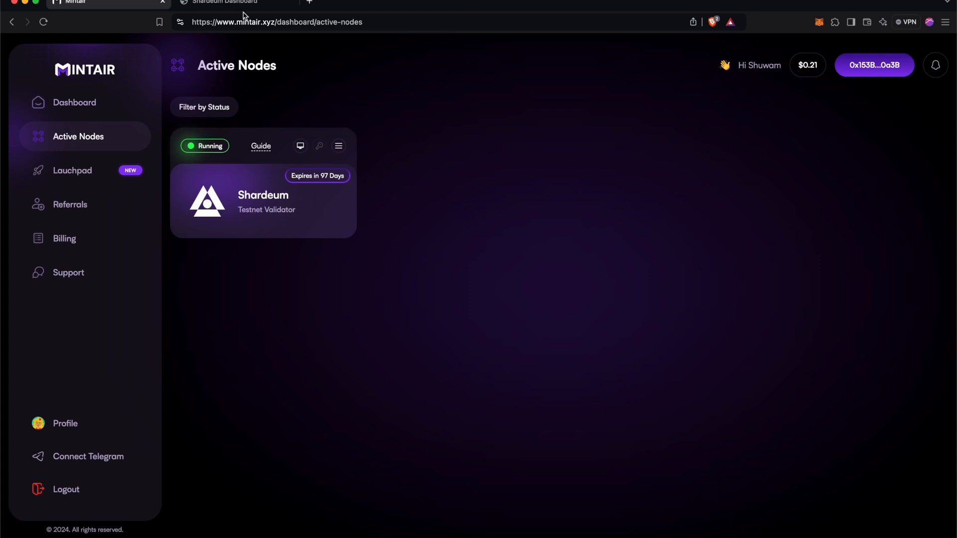
{"action": "left_click", "coordinate": [226, 3]}
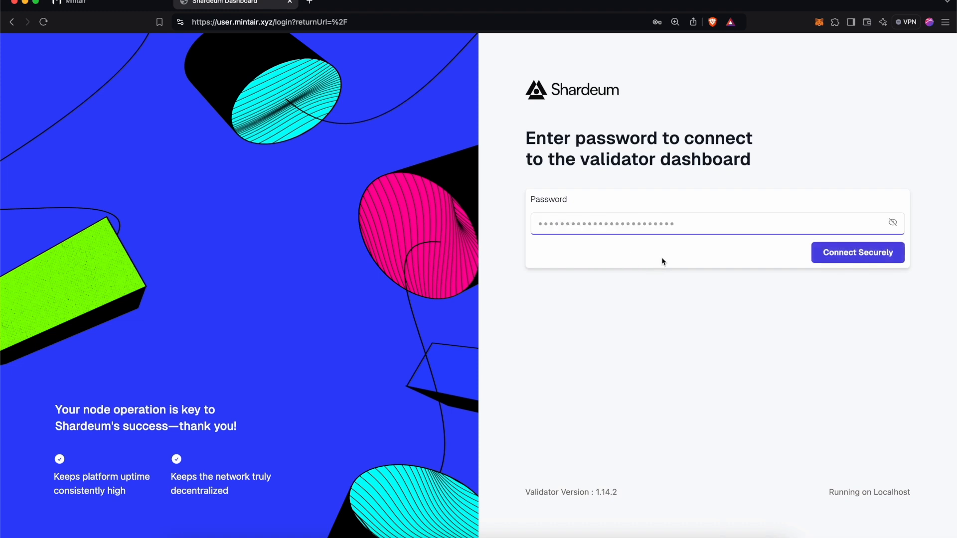
Log in with the saved password and skip onboarding to reach the main dashboard
{"action": "left_click", "coordinate": [857, 252]}
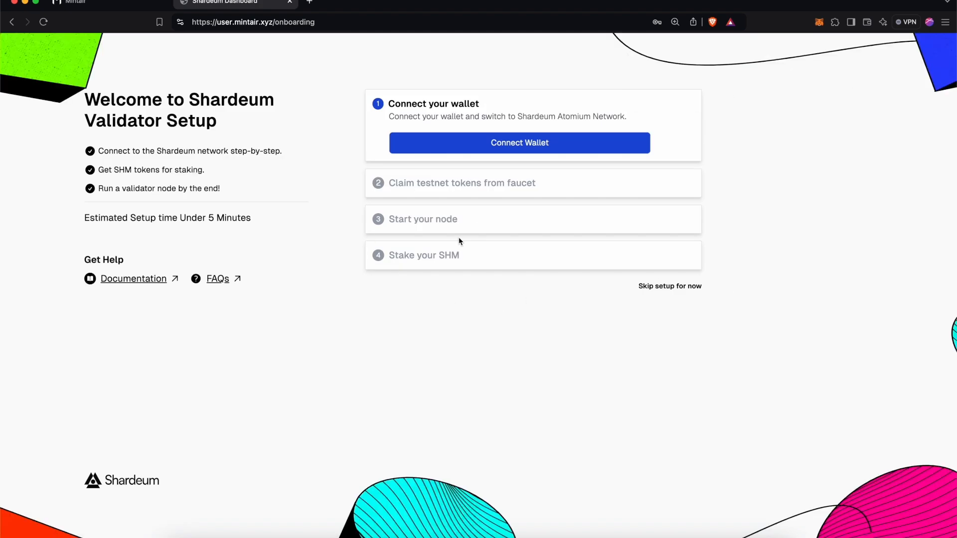
{"action": "mouse_move", "coordinate": [665, 291]}
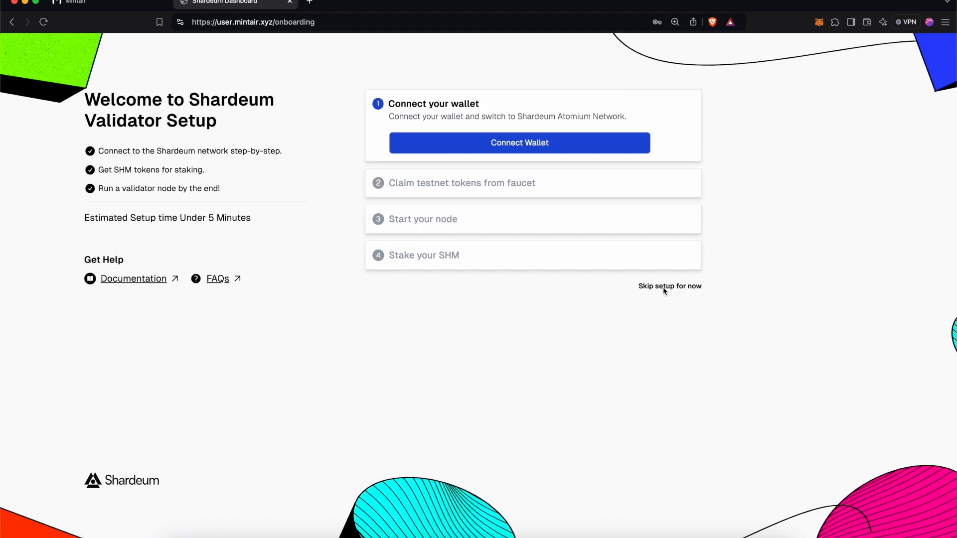
{"action": "left_click", "coordinate": [669, 286]}
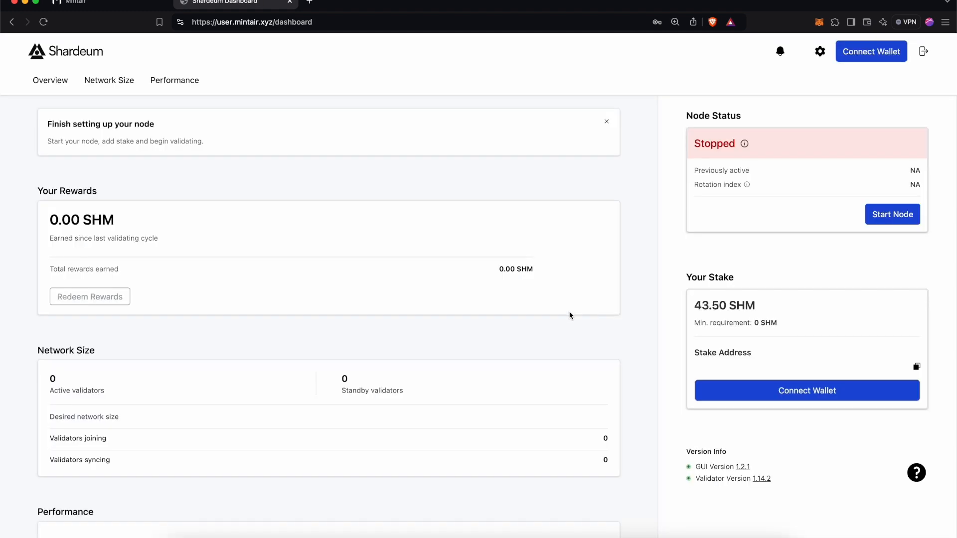
{"action": "left_click", "coordinate": [891, 214]}
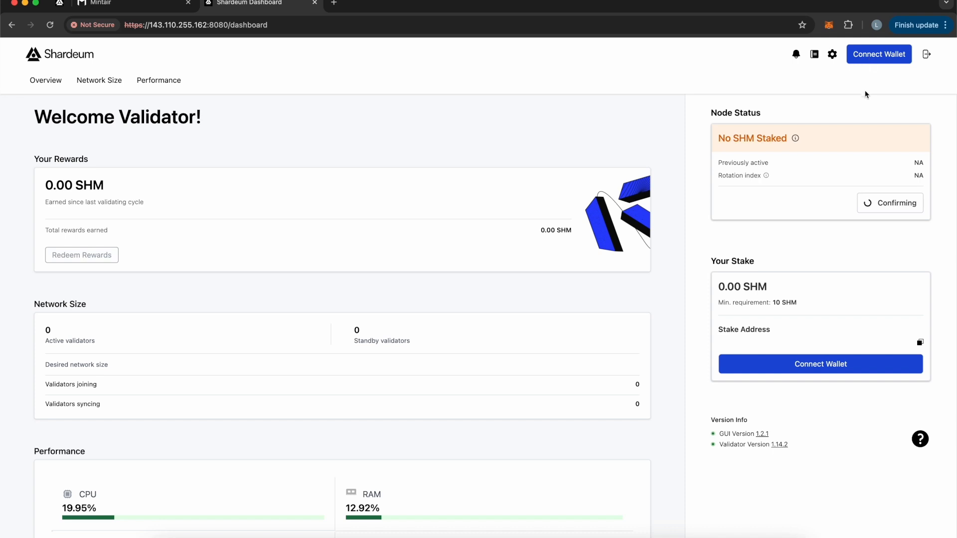
Connect MetaMask with both approvals confirmed, then start adding stake to the node
{"action": "left_click", "coordinate": [820, 364]}
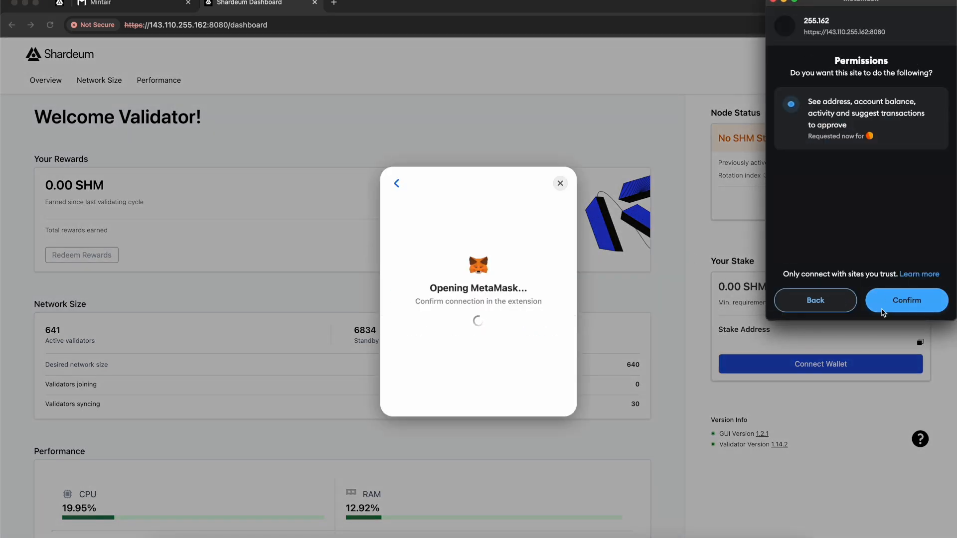
{"action": "left_click", "coordinate": [906, 300]}
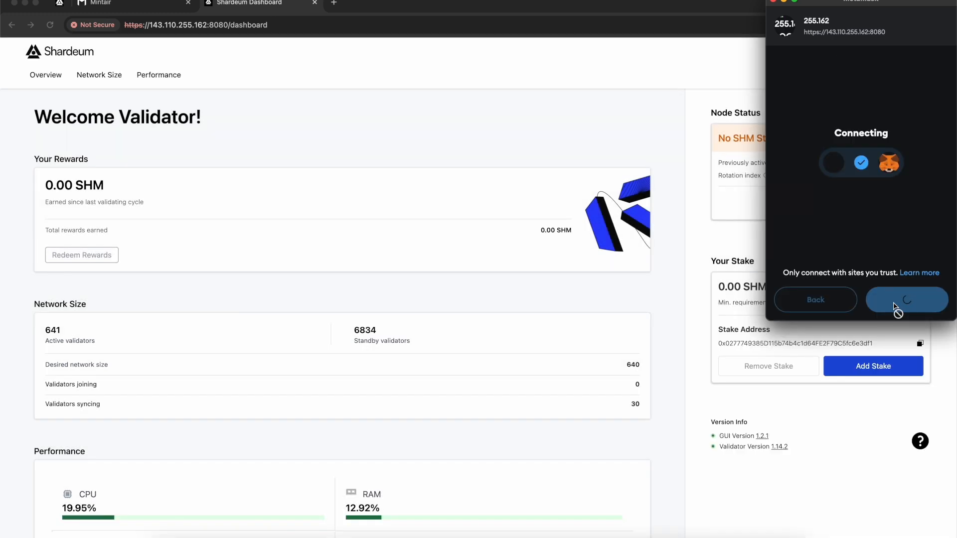
{"action": "left_click", "coordinate": [906, 300]}
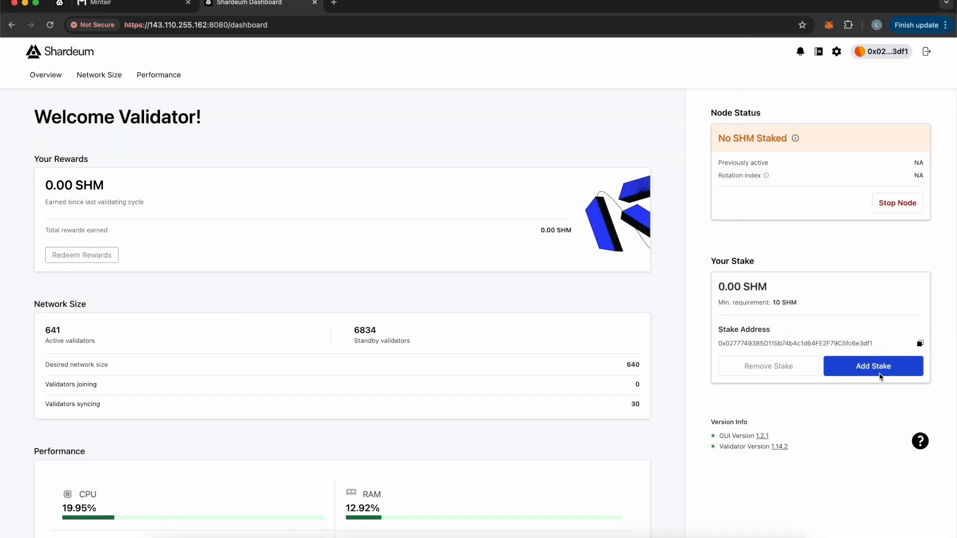
{"action": "left_click", "coordinate": [872, 366]}
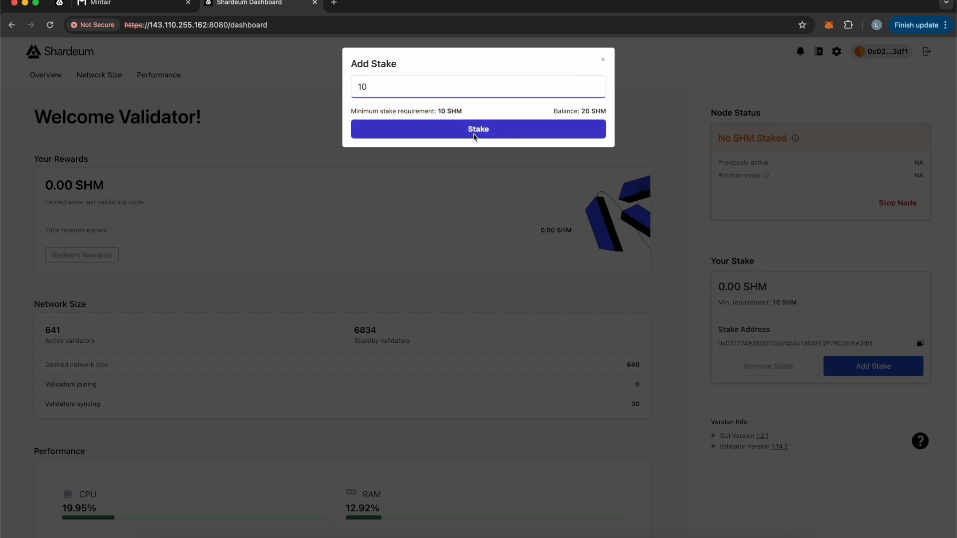
Submit the 10 SHM stake and confirm the transaction in MetaMask
{"action": "left_click", "coordinate": [478, 128]}
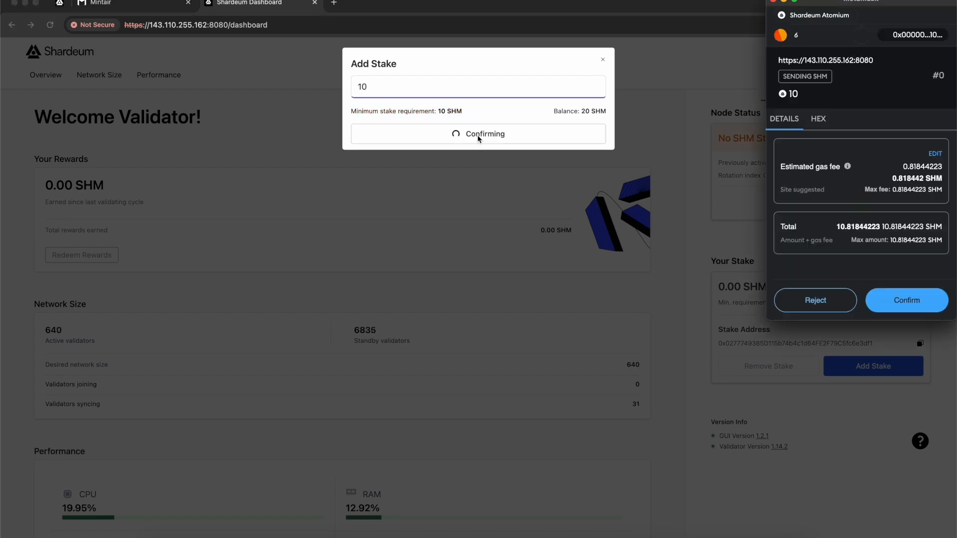
{"action": "left_click", "coordinate": [906, 300]}
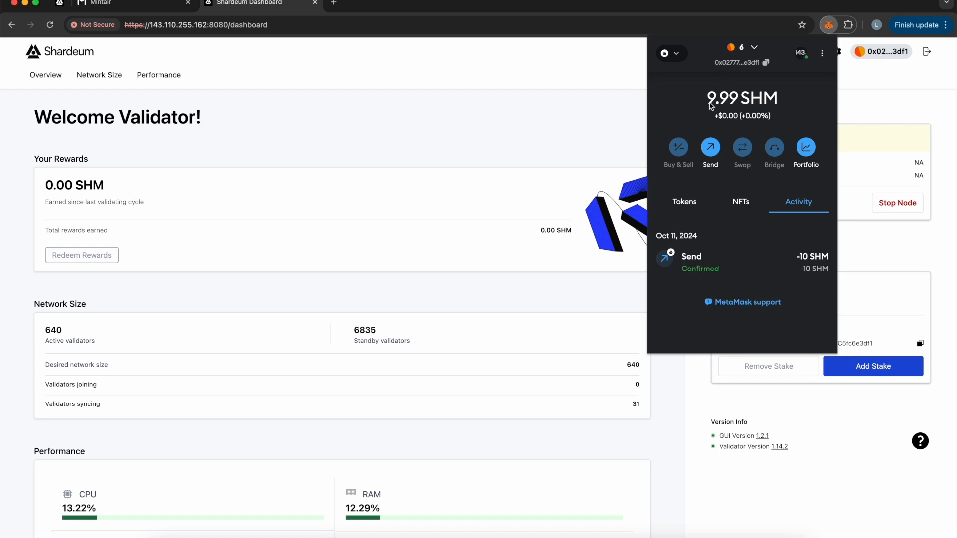
{"action": "mouse_move", "coordinate": [716, 272]}
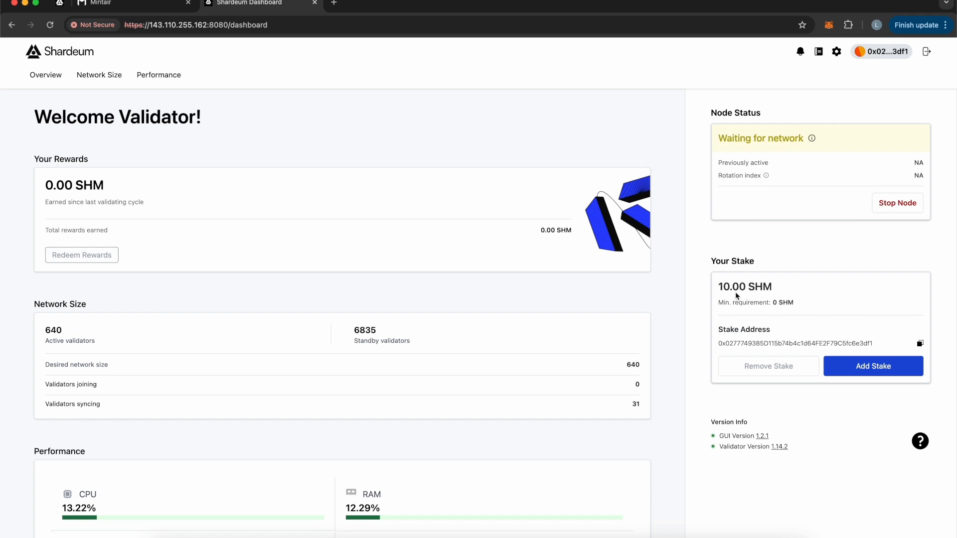
{"action": "mouse_move", "coordinate": [799, 293]}
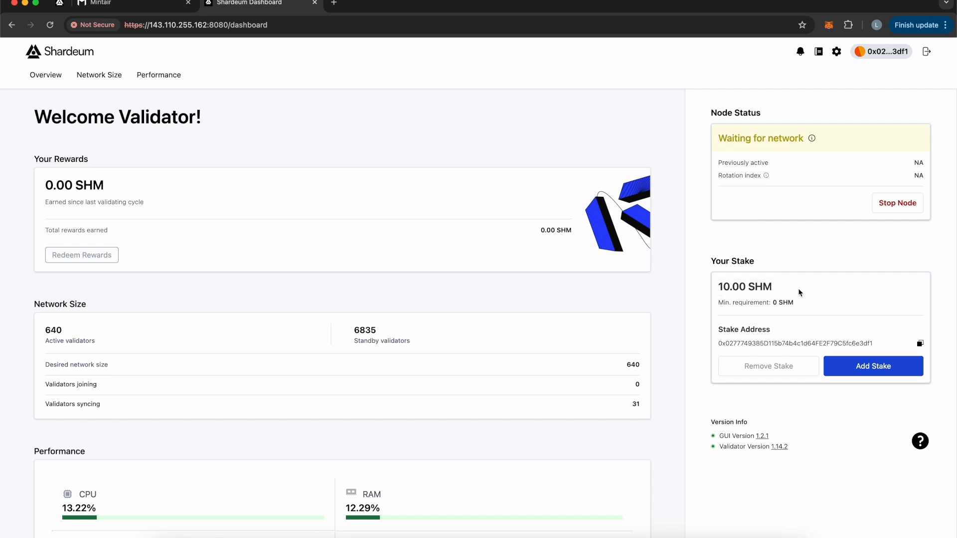
{"action": "mouse_move", "coordinate": [722, 141]}
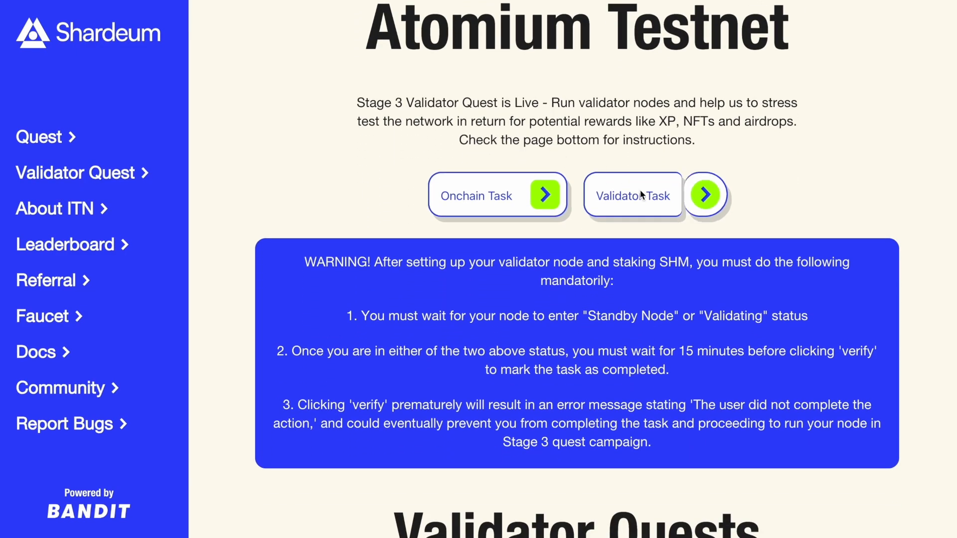
Scroll the Atomium Testnet page down to Validator Quests Stage 3 Level 1
{"action": "scroll", "scroll_direction": "down", "scroll_amount": 3}
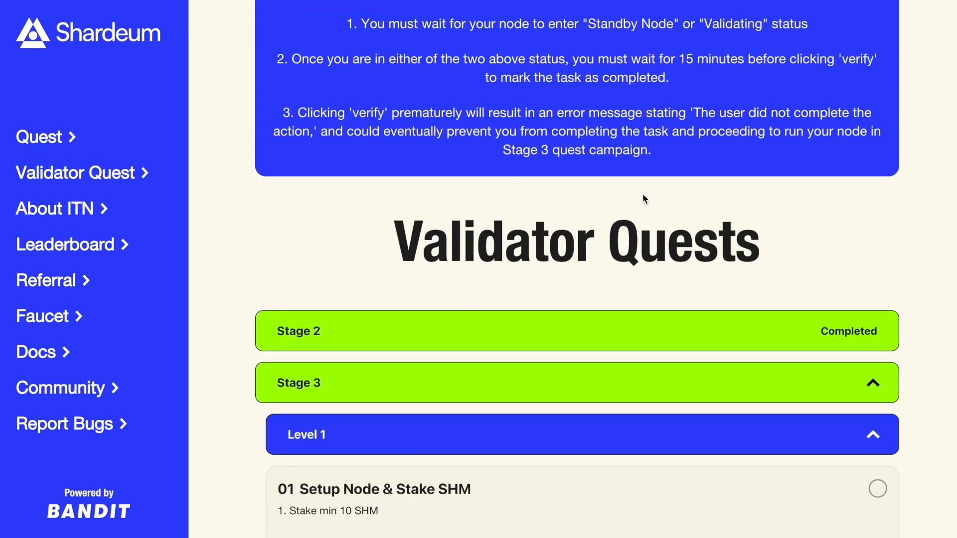